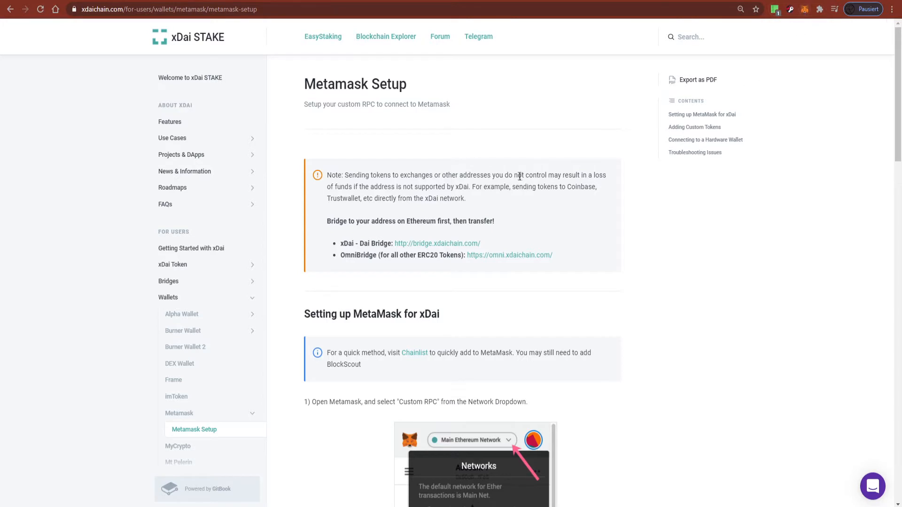
mouse_move(628, 129)
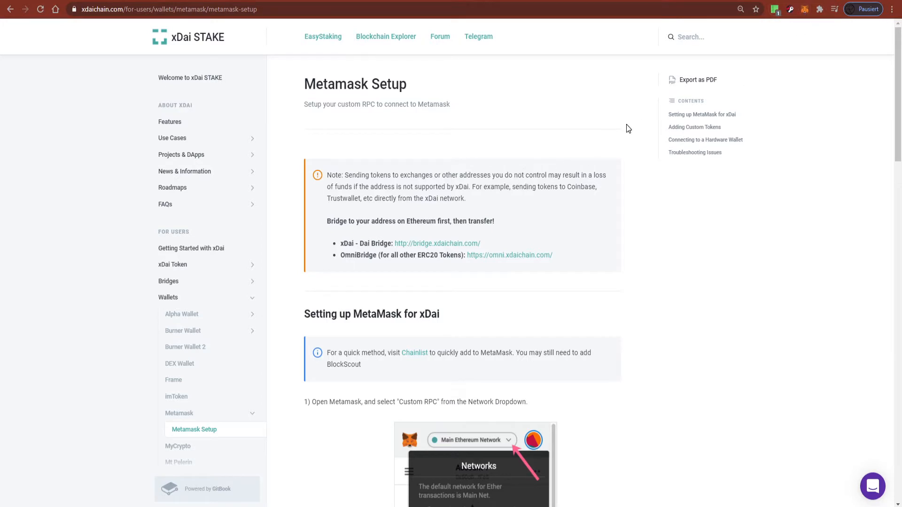
mouse_move(806, 16)
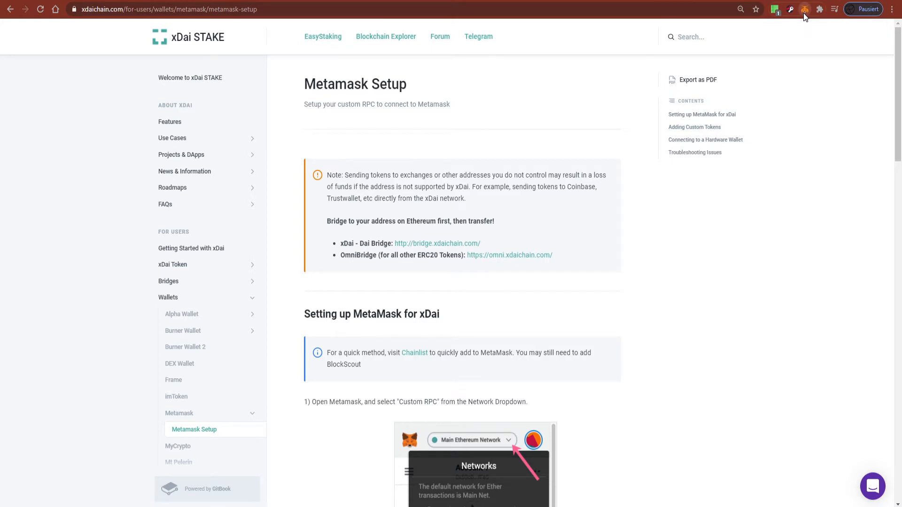
Switch the MetaMask wallet from Rinkeby to the xDai network showing 7.0605 XDAI.
left_click(804, 8)
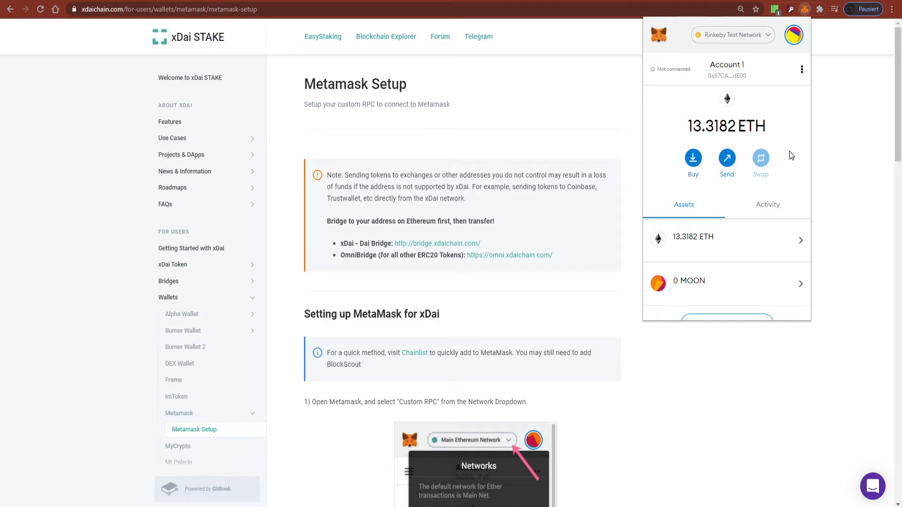
mouse_move(773, 101)
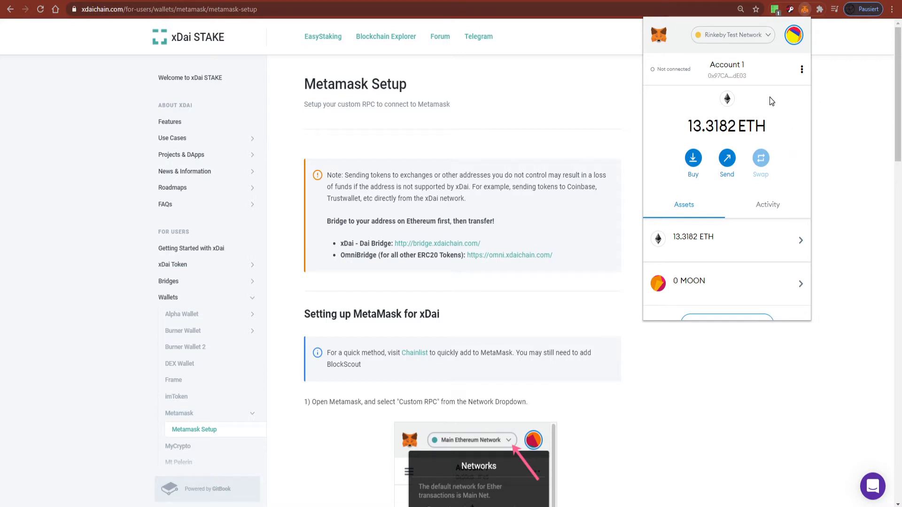
mouse_move(768, 102)
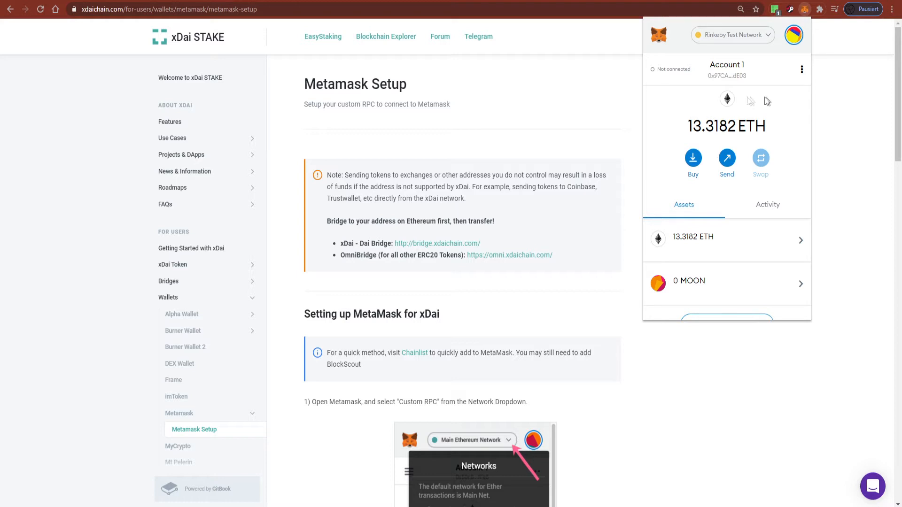
mouse_move(590, 128)
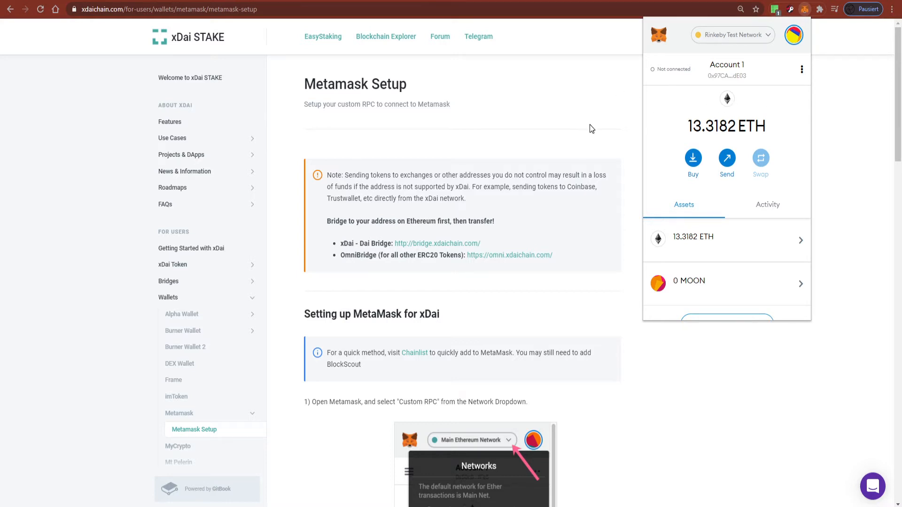
left_click(732, 34)
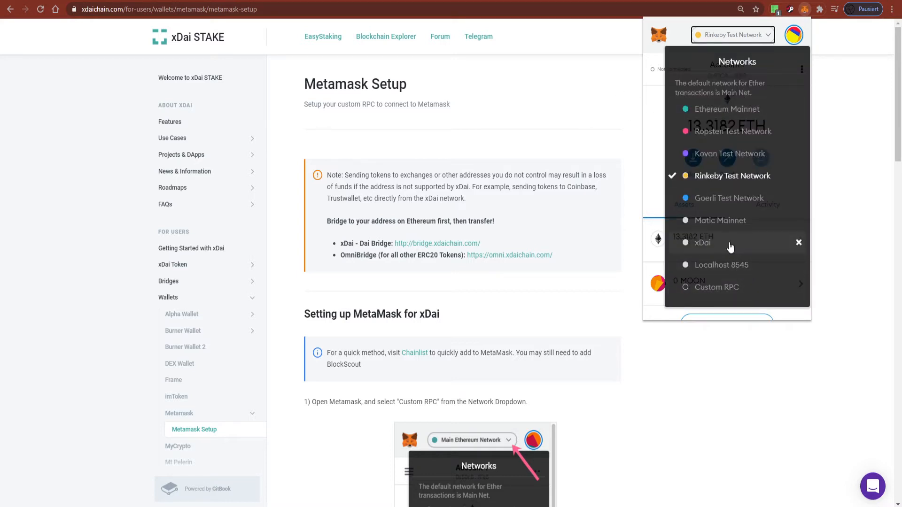
left_click(702, 243)
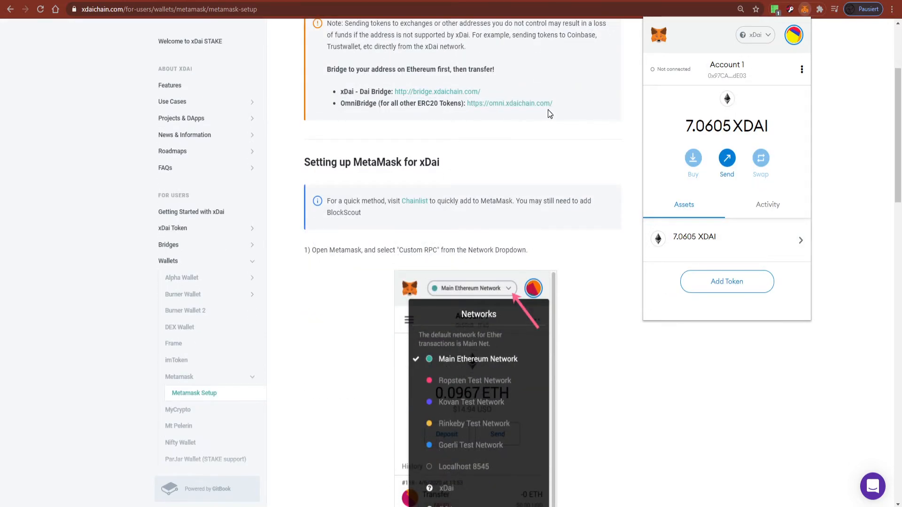
scroll("down", 3)
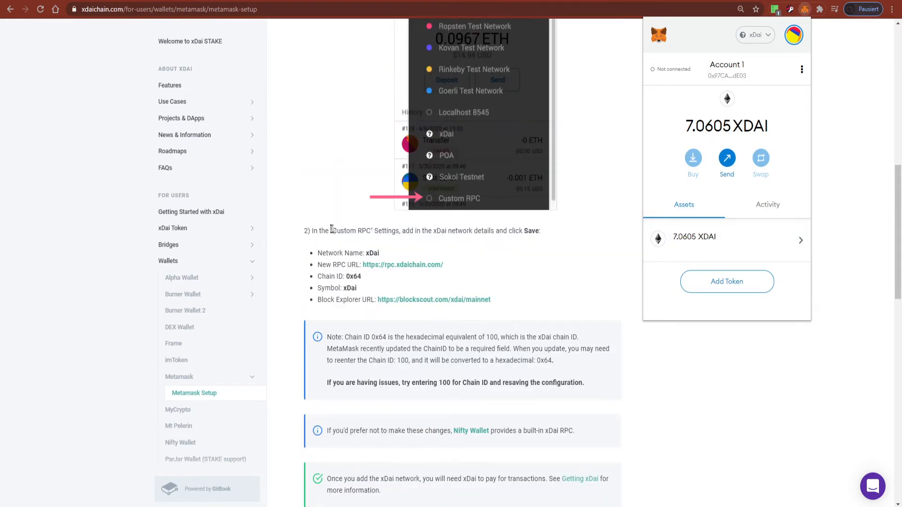
mouse_move(331, 247)
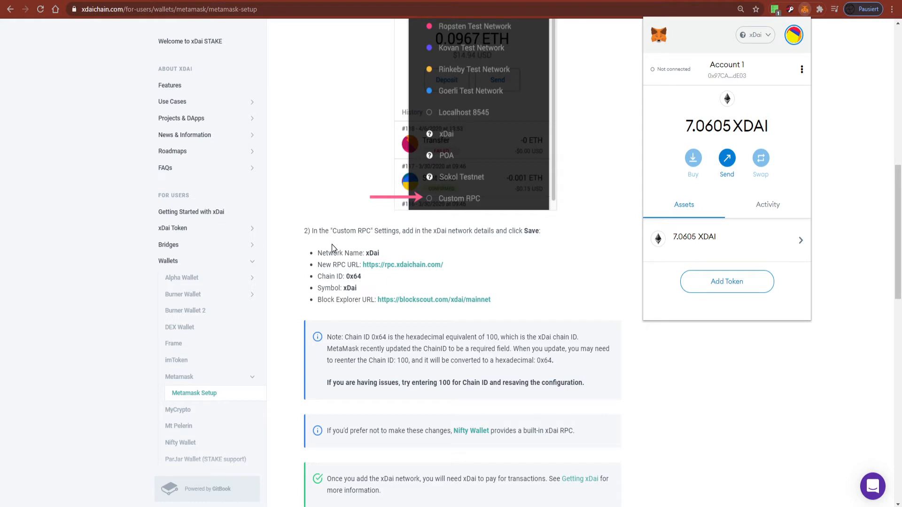
mouse_move(467, 227)
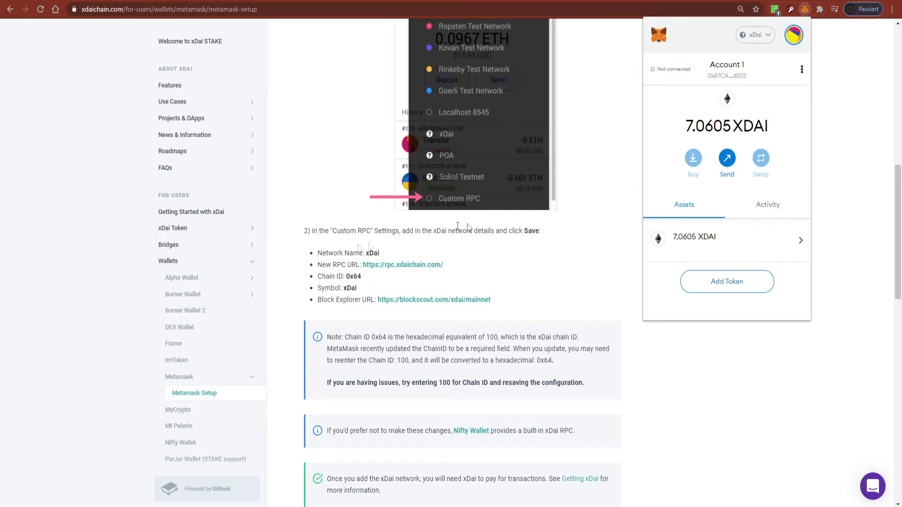
mouse_move(754, 60)
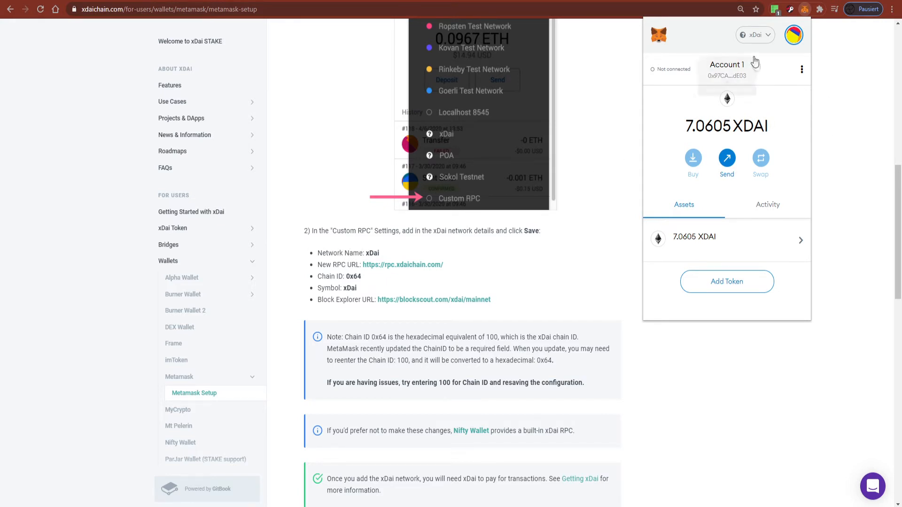
Choose Custom RPC from the network list to bring up the blank Networks form.
left_click(755, 35)
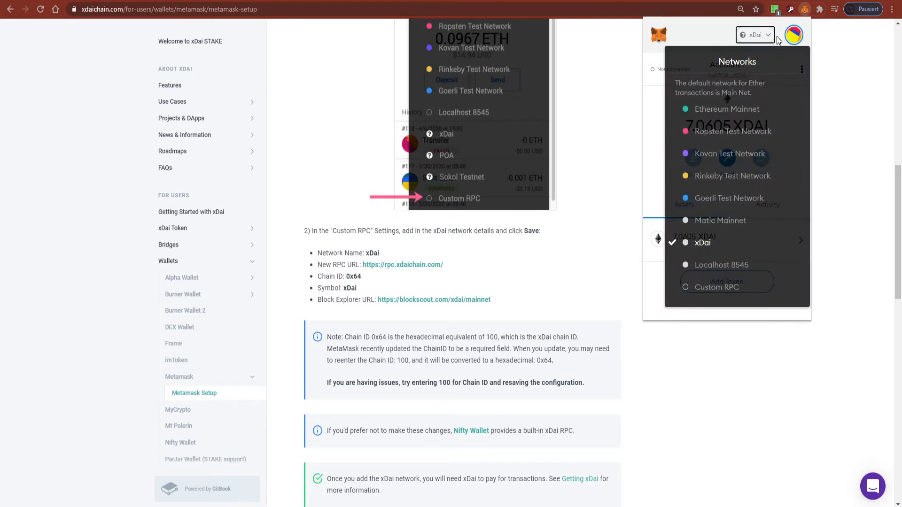
mouse_move(762, 38)
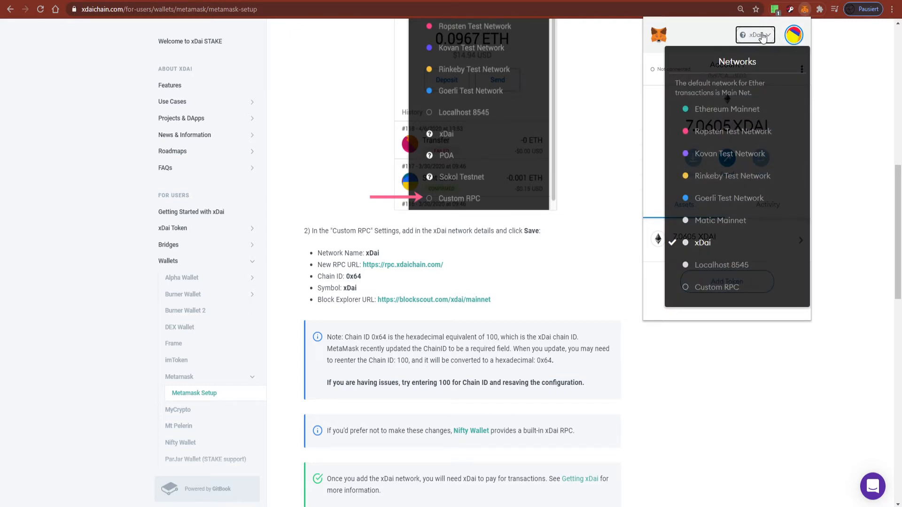
mouse_move(794, 144)
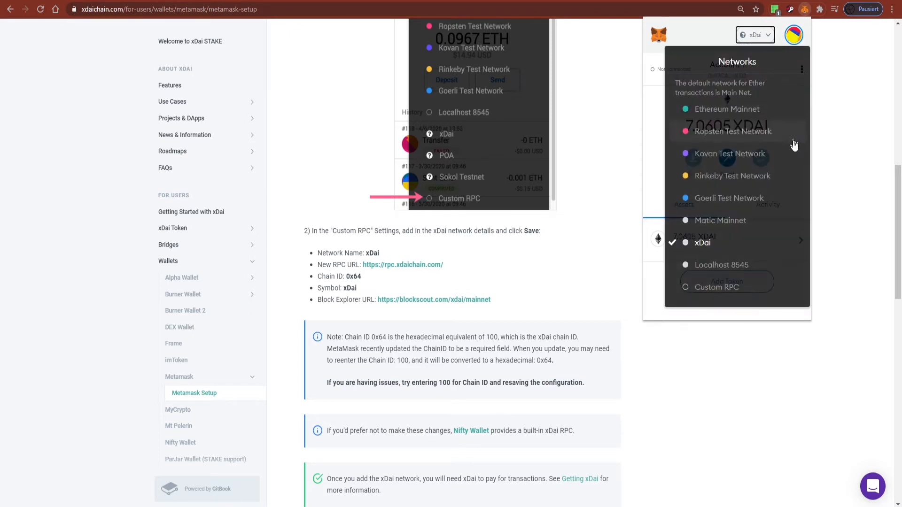
mouse_move(735, 296)
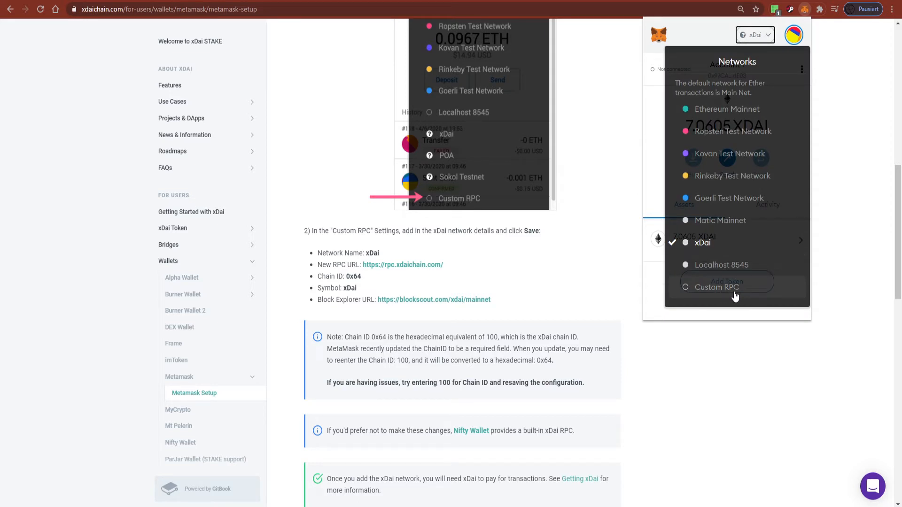
left_click(714, 288)
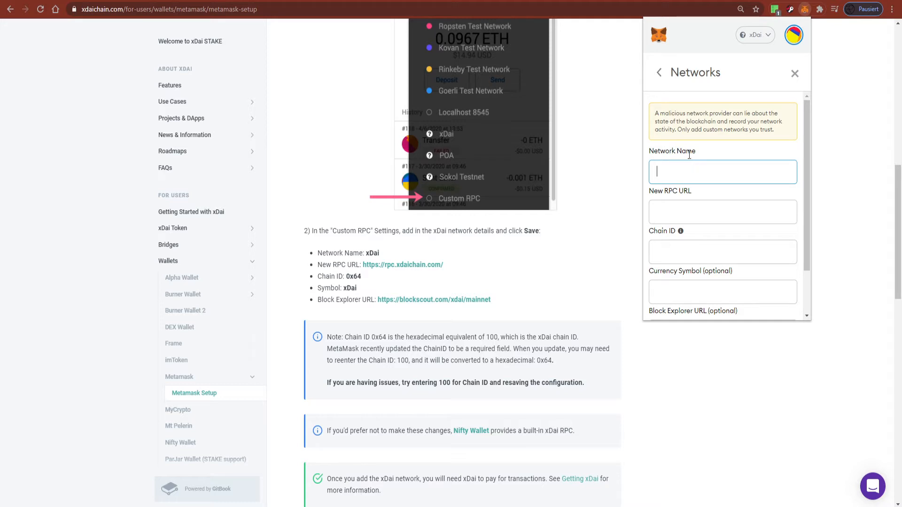
scroll("down", 3)
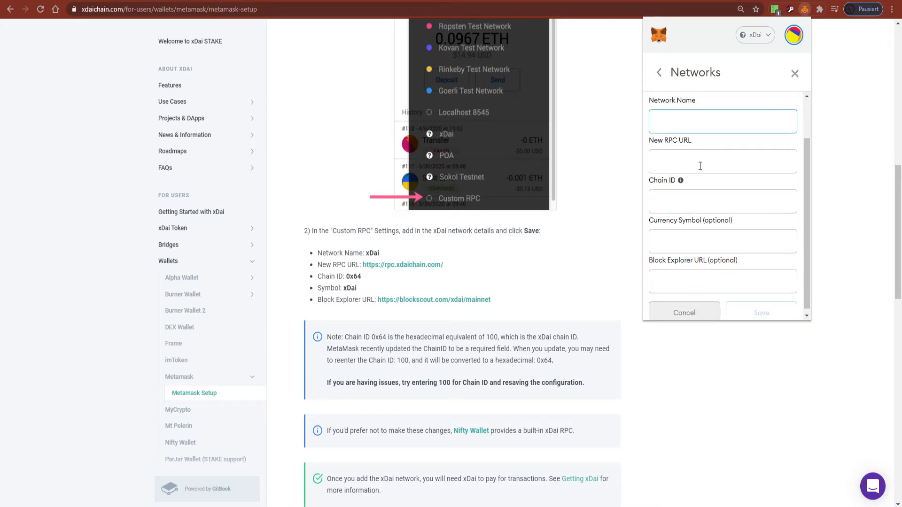
mouse_move(362, 276)
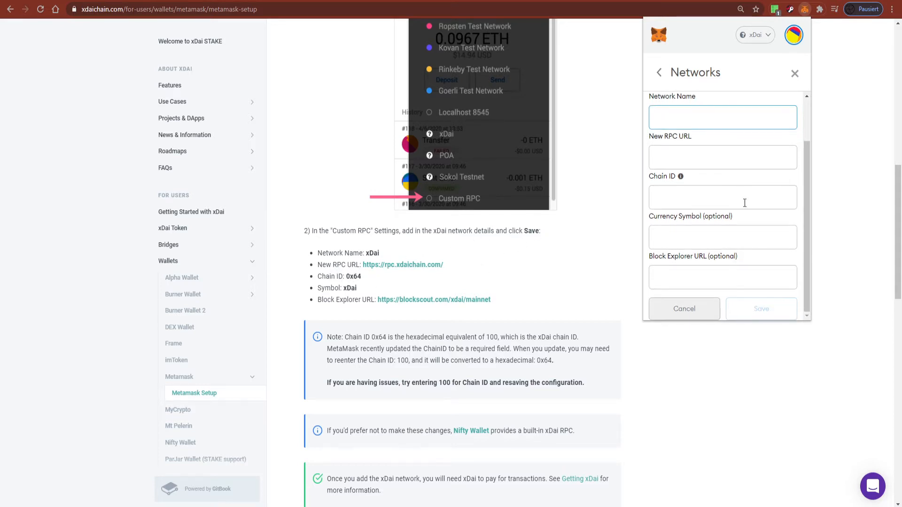
mouse_move(737, 236)
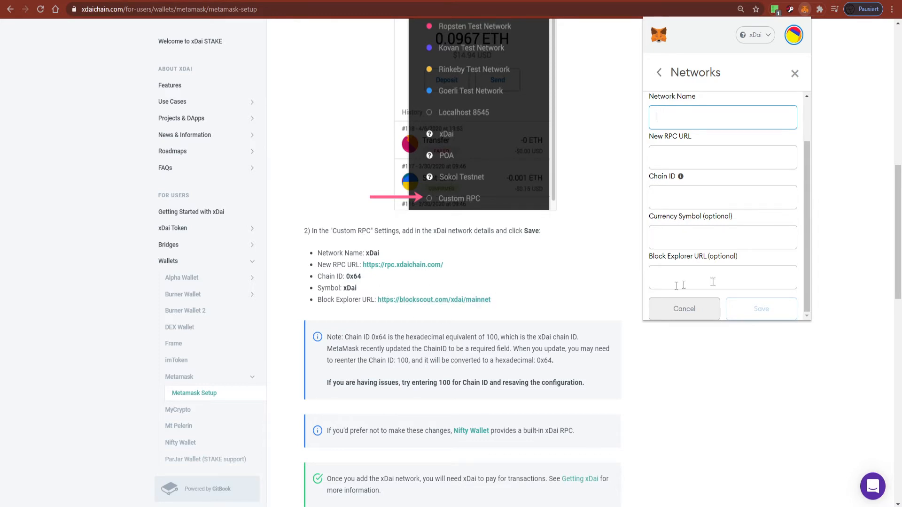
mouse_move(767, 319)
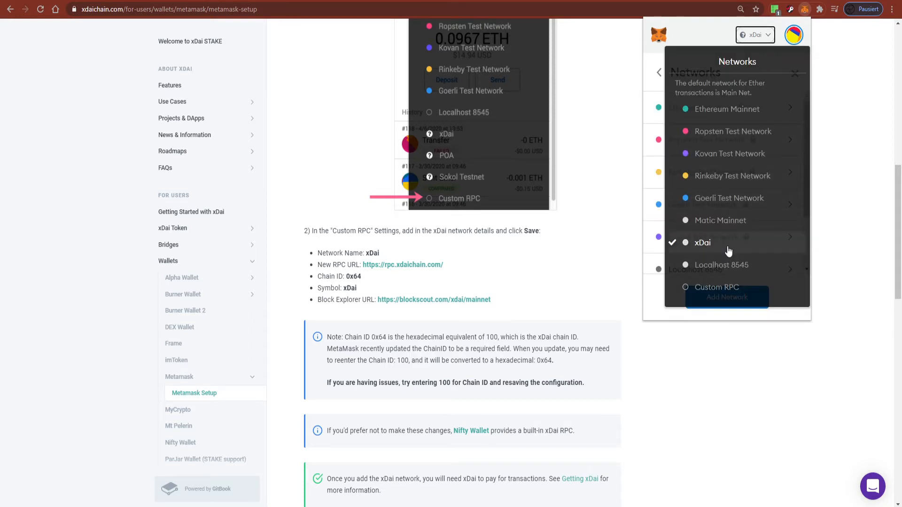
mouse_move(764, 88)
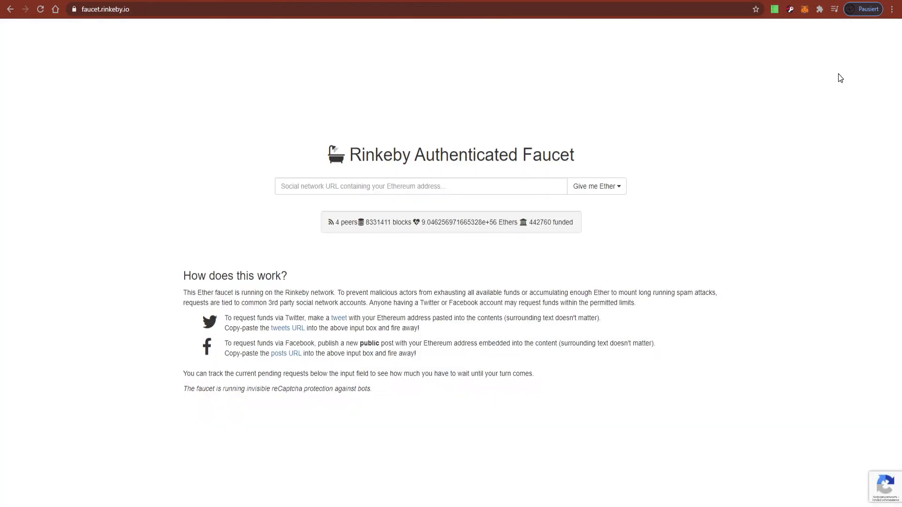
mouse_move(807, 18)
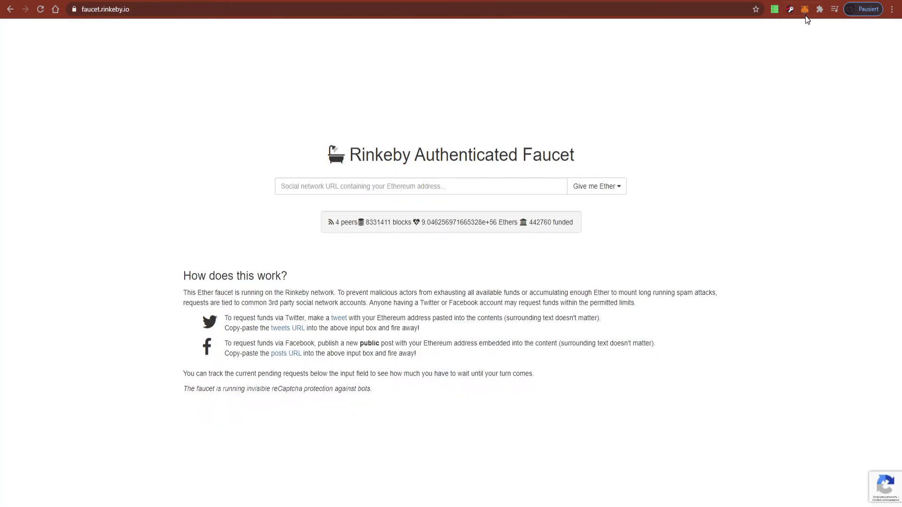
mouse_move(798, 132)
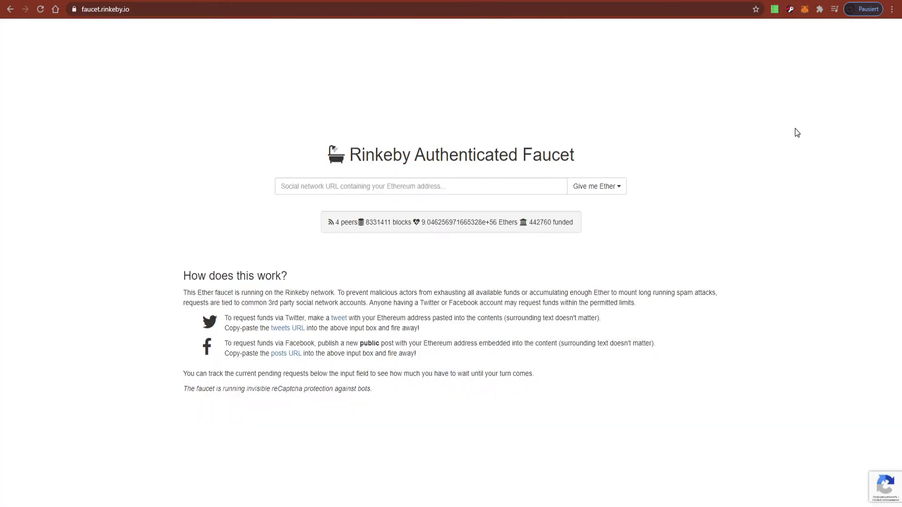
mouse_move(806, 24)
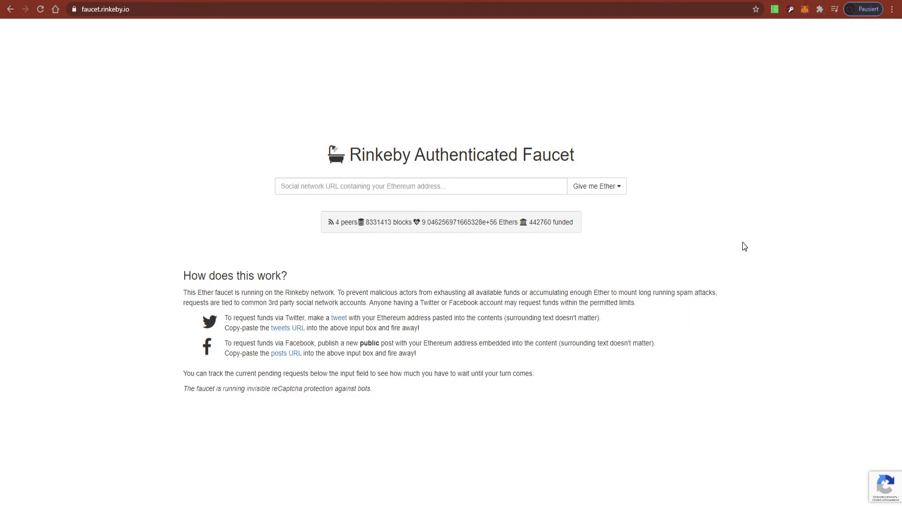
mouse_move(365, 200)
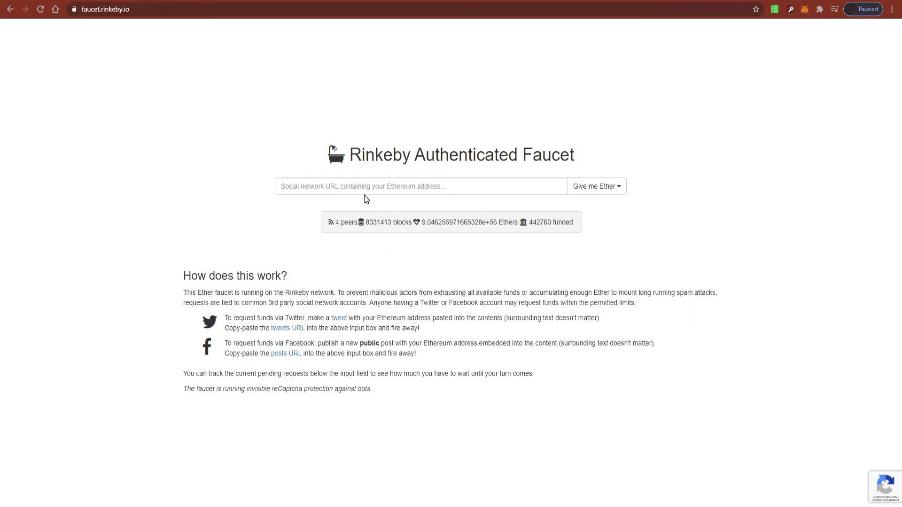
mouse_move(617, 195)
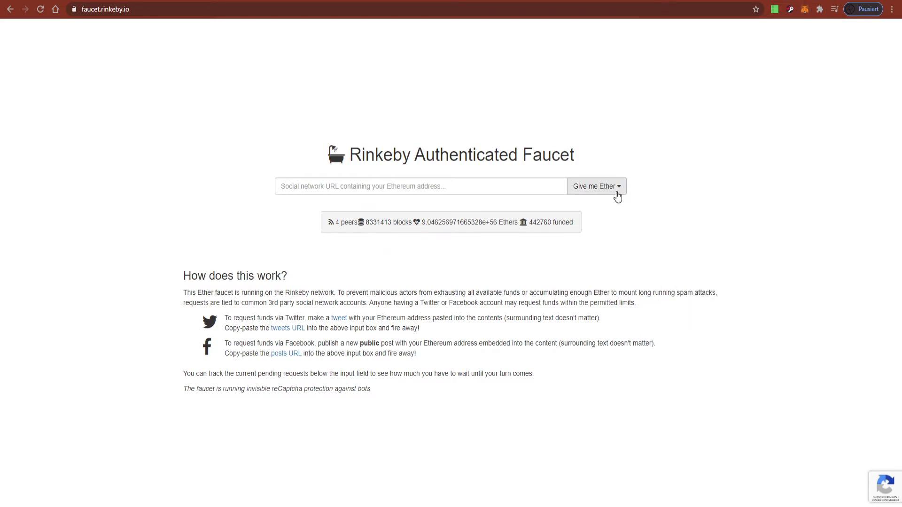
Request test Ether from the Rinkeby faucet and wait until the request shows funded.
left_click(593, 186)
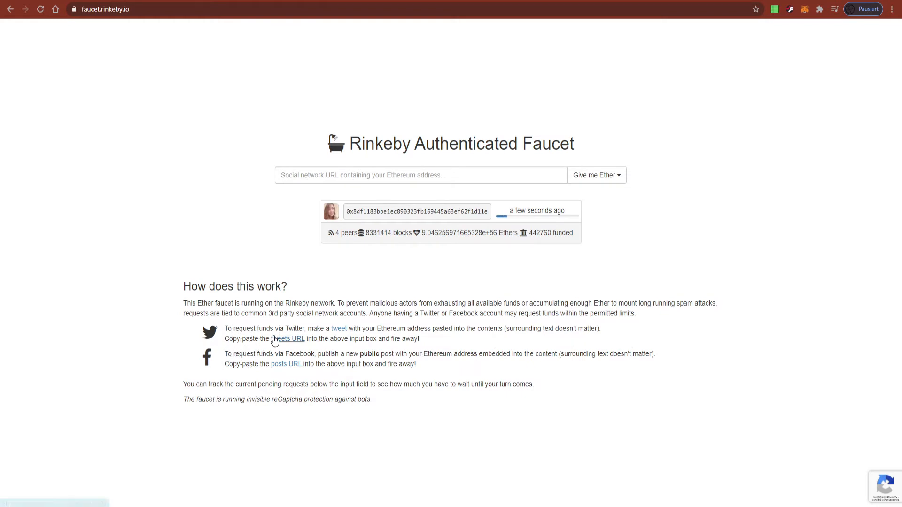
mouse_move(448, 340)
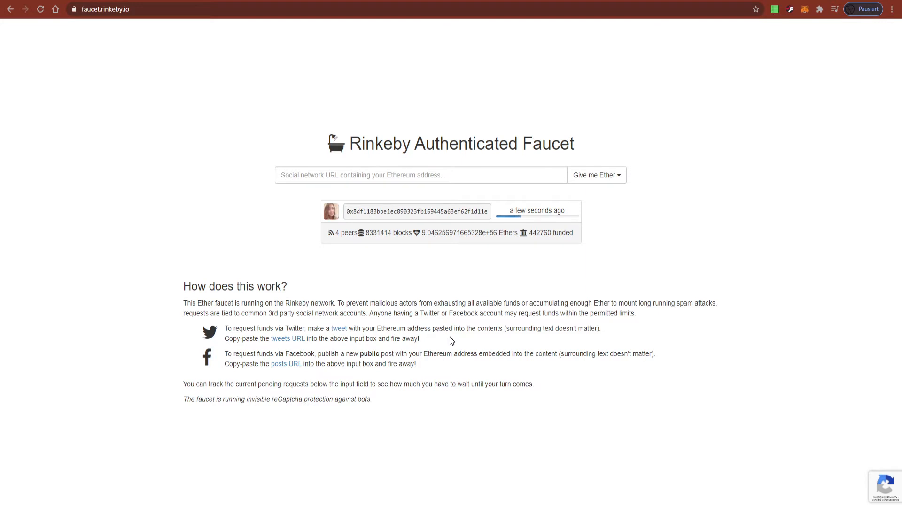
mouse_move(435, 373)
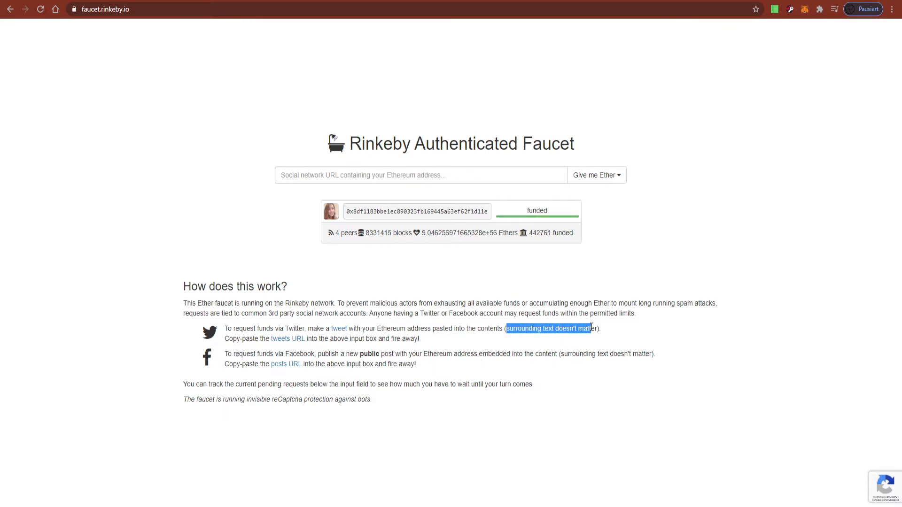
left_click(606, 335)
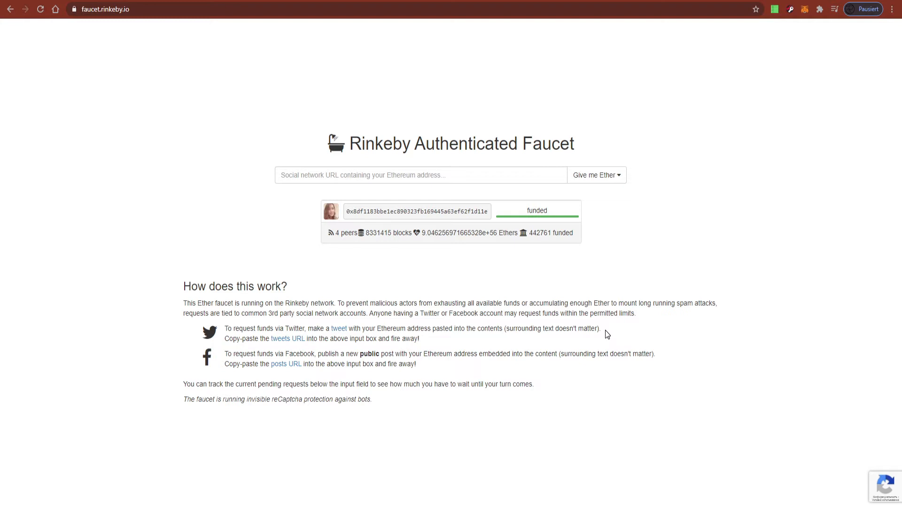
mouse_move(357, 436)
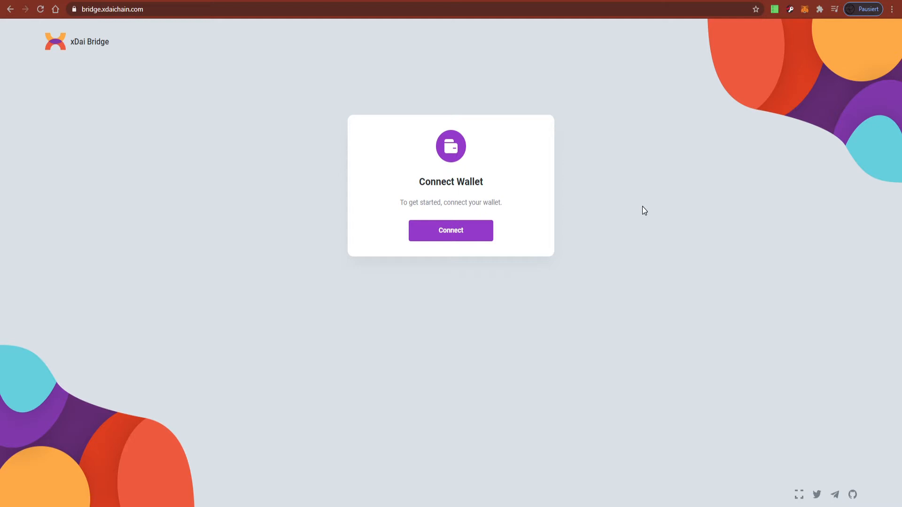
mouse_move(652, 178)
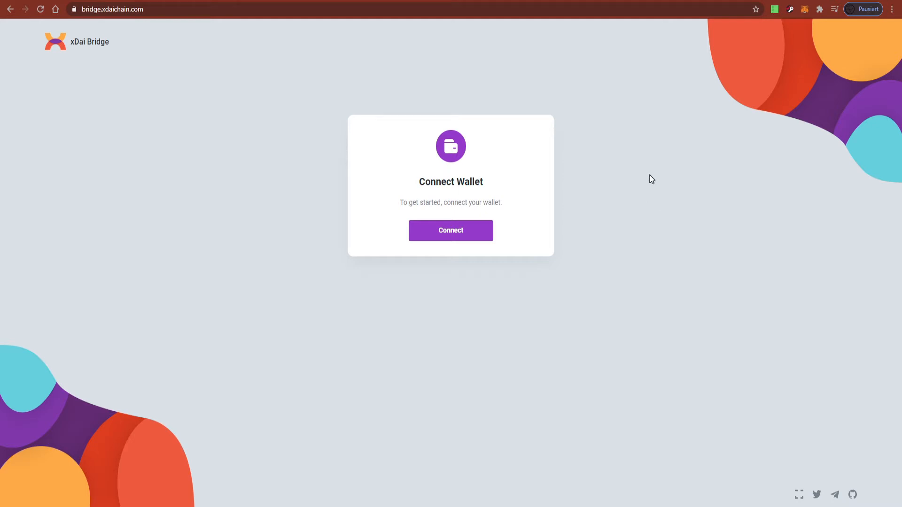
mouse_move(608, 183)
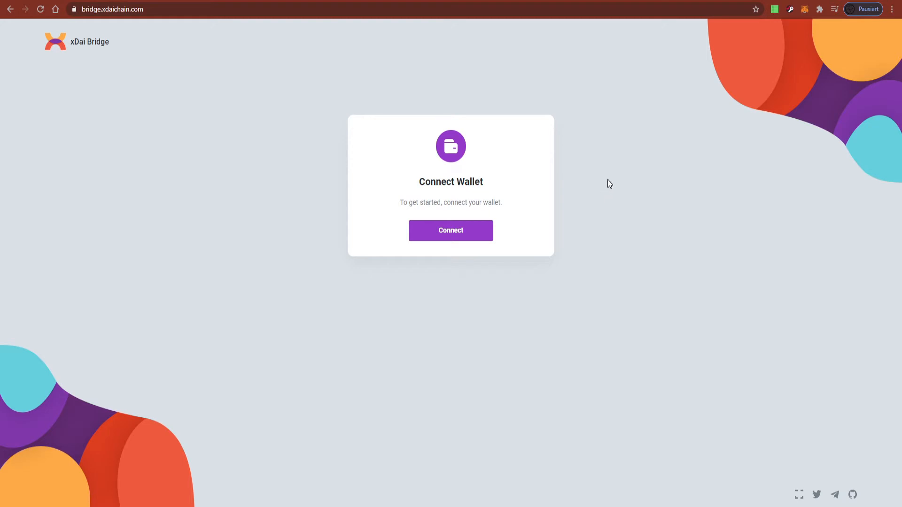
mouse_move(805, 35)
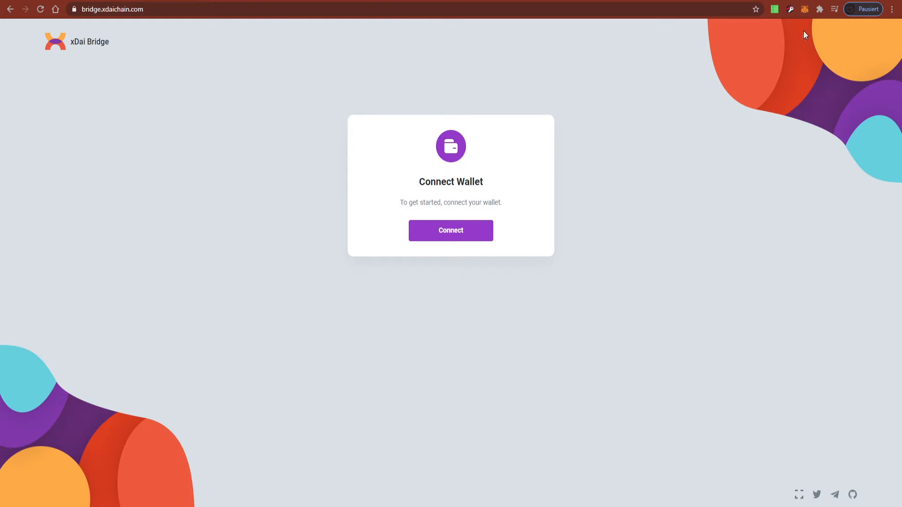
Switch MetaMask to Ethereum Mainnet and connect it to the xDai Bridge.
left_click(804, 9)
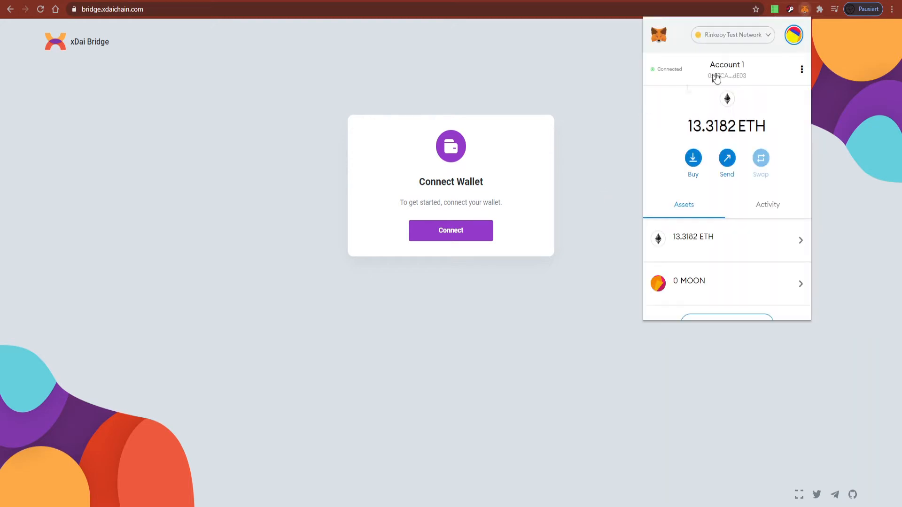
left_click(732, 35)
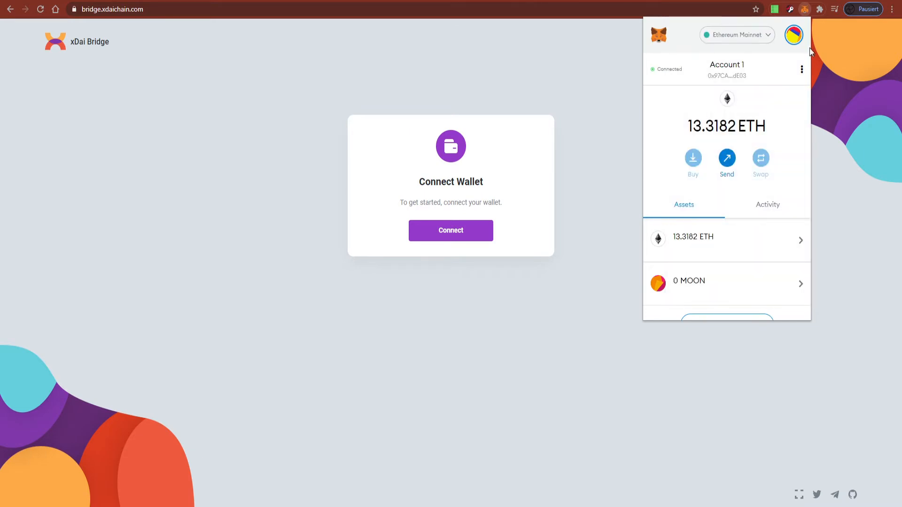
left_click(475, 65)
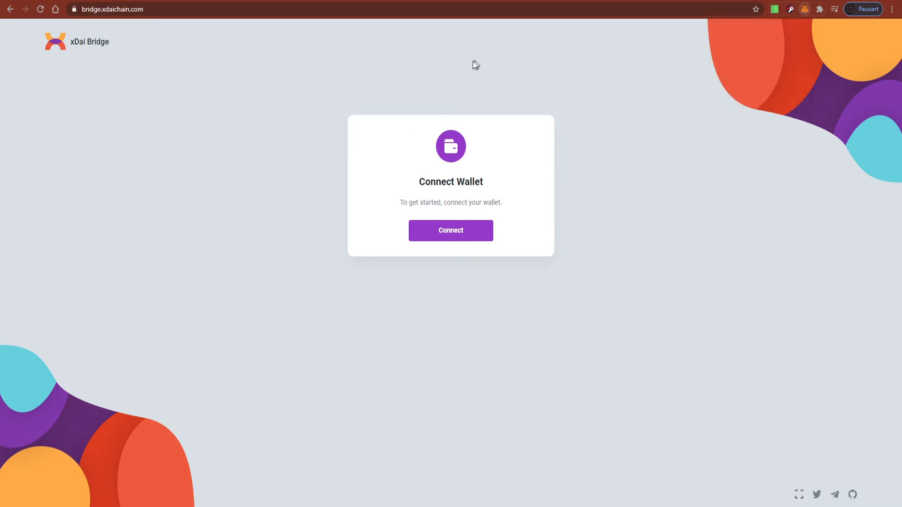
mouse_move(201, 76)
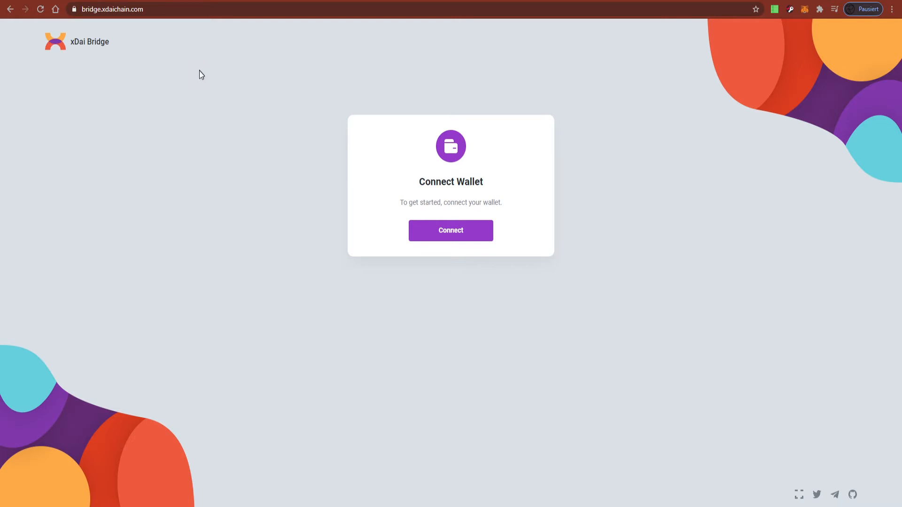
mouse_move(303, 175)
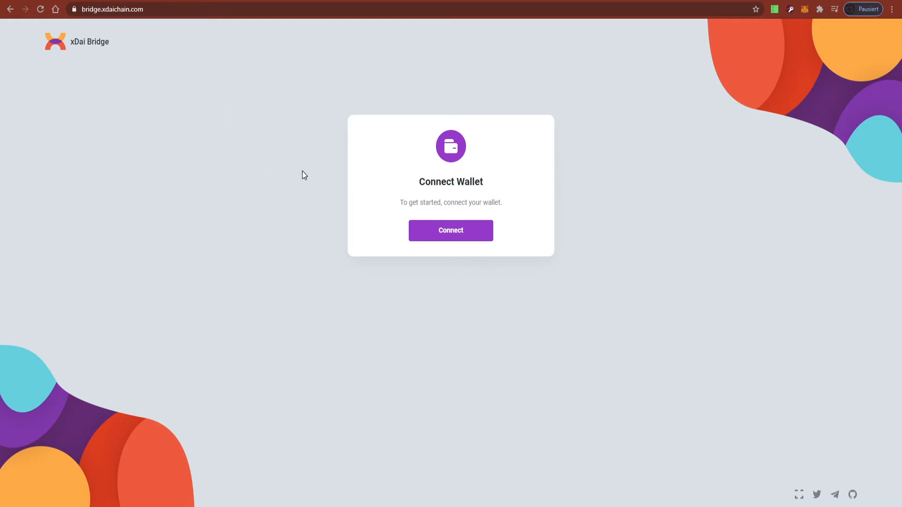
left_click(450, 231)
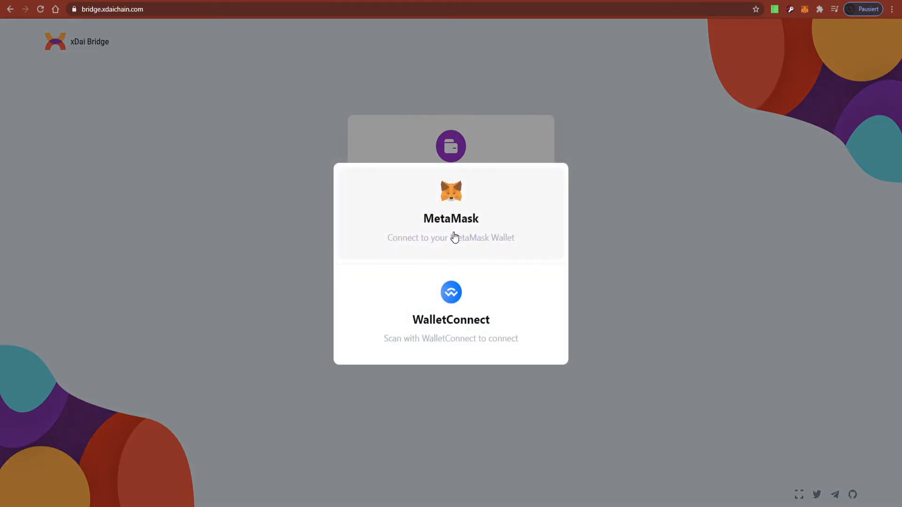
left_click(450, 219)
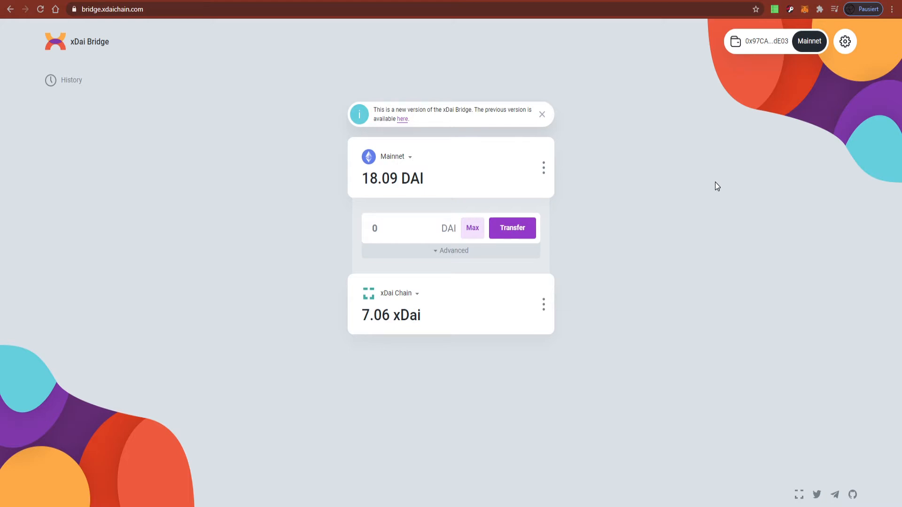
mouse_move(678, 200)
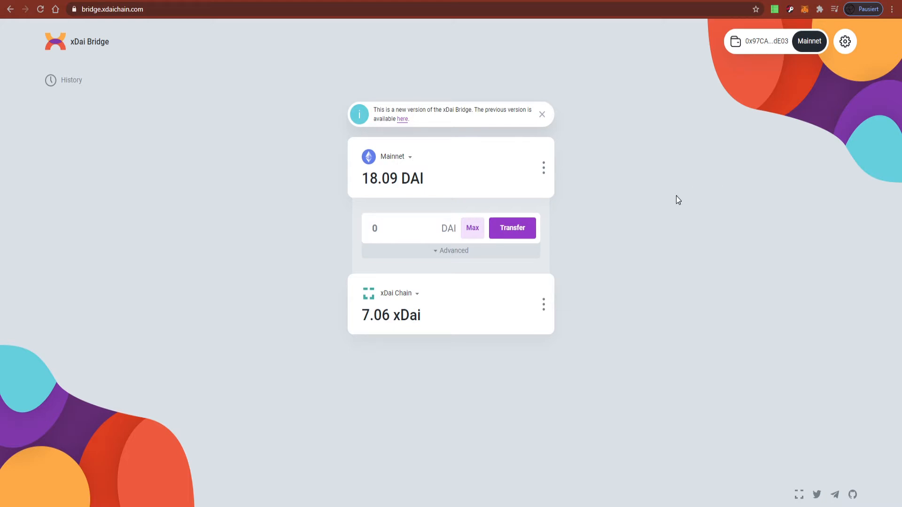
mouse_move(625, 231)
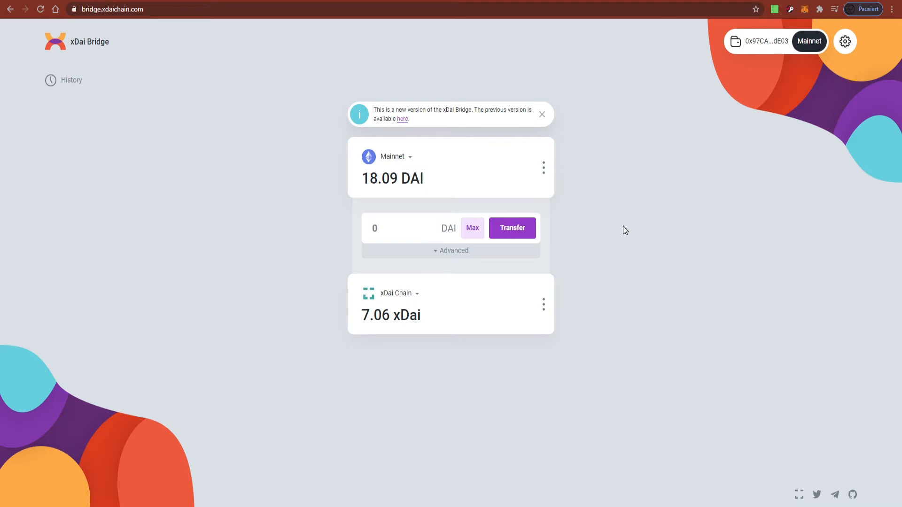
Transfer 10 DAI to xDai Chain, reaching MetaMask's fee confirmation.
left_click(397, 227)
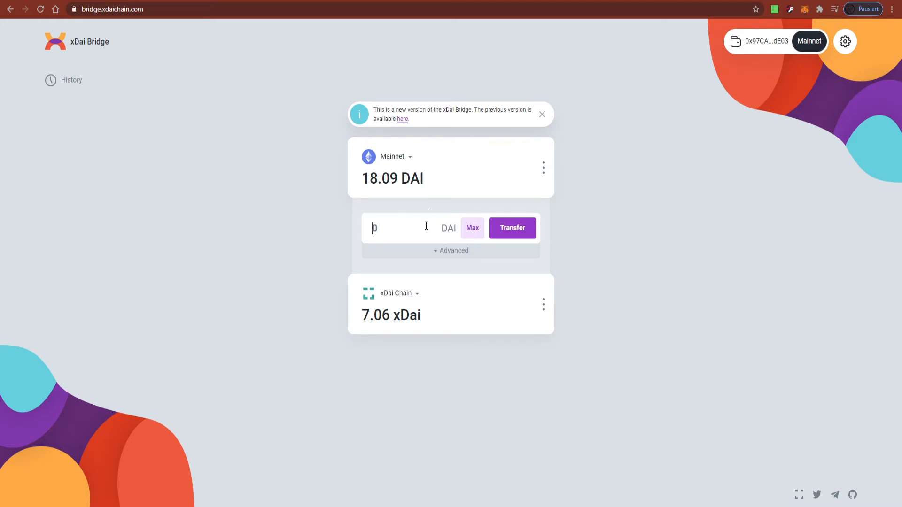
type("10")
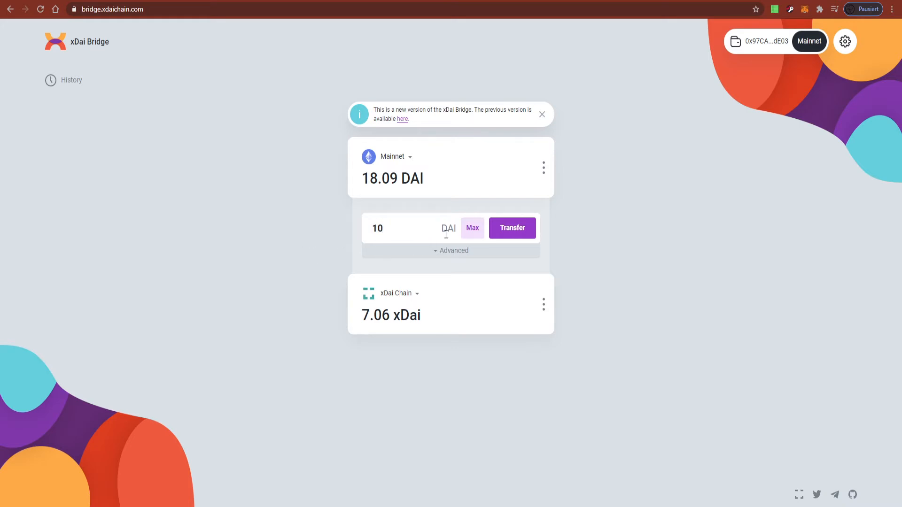
left_click(511, 228)
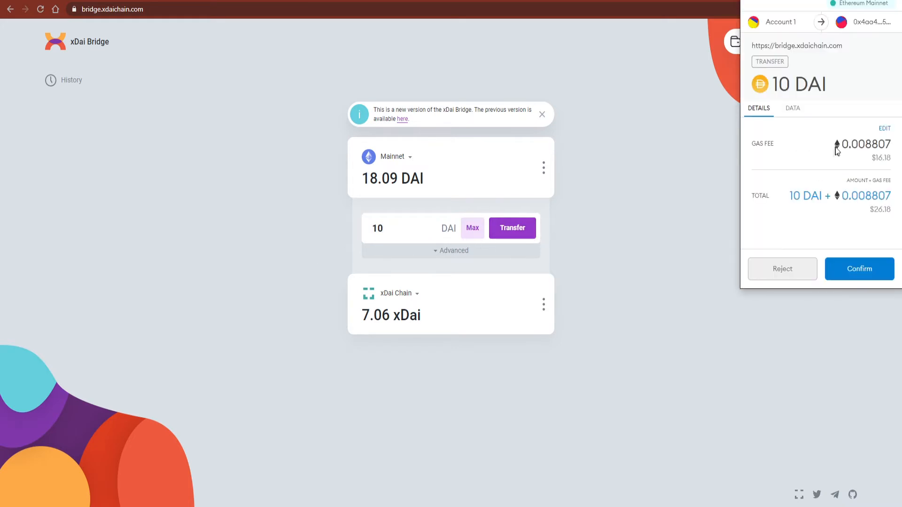
mouse_move(780, 181)
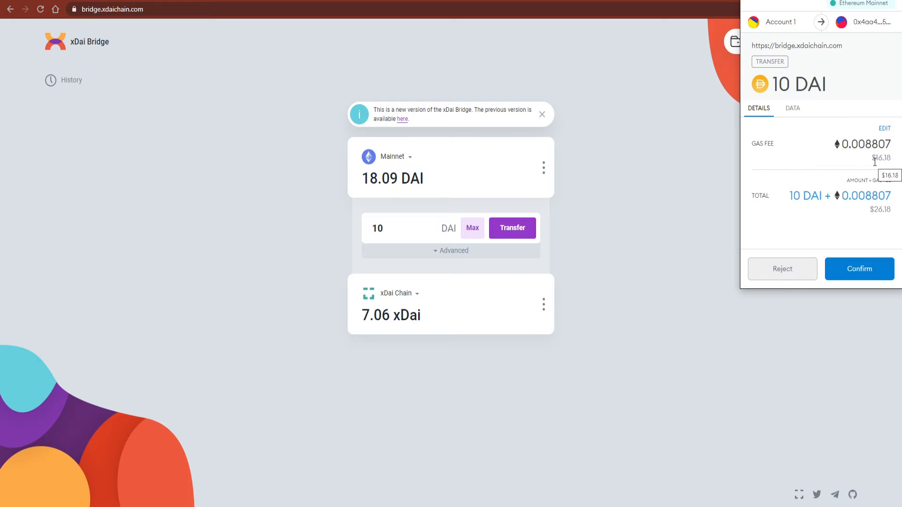
mouse_move(864, 171)
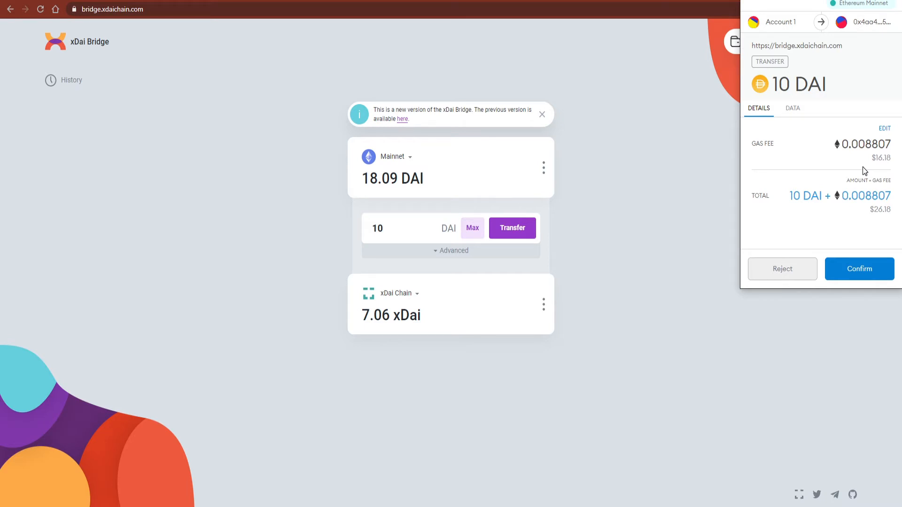
mouse_move(798, 236)
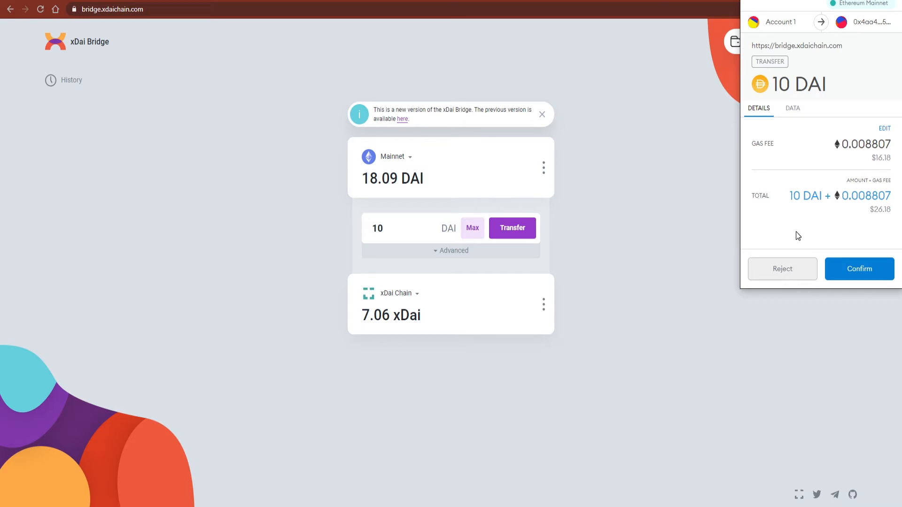
mouse_move(799, 210)
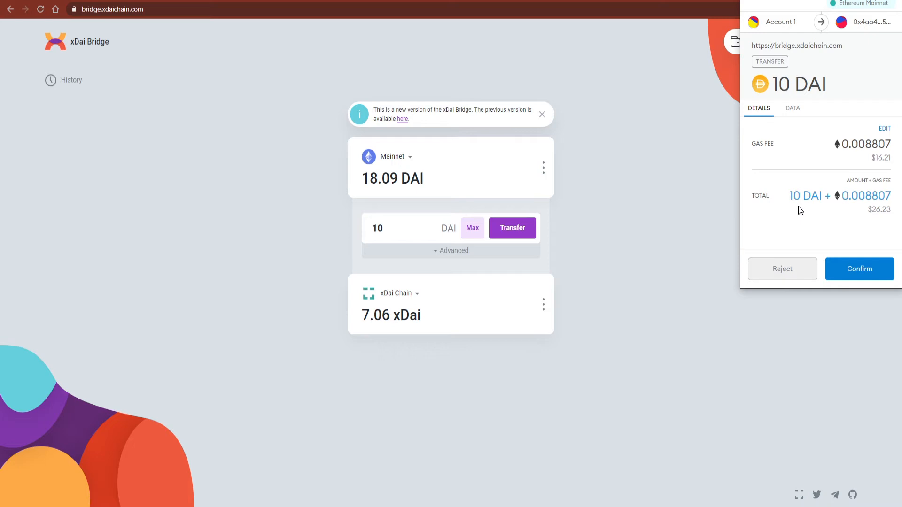
mouse_move(793, 227)
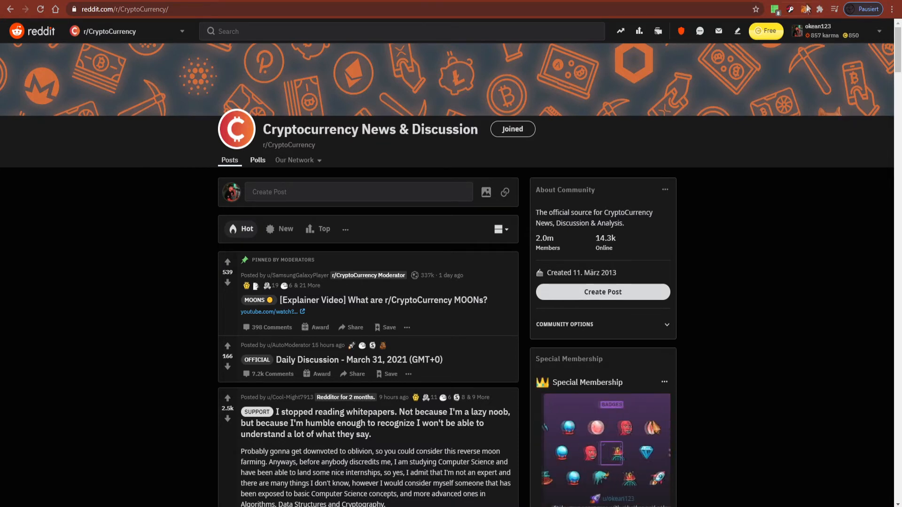
Copy the wallet account address and scroll to Reddit's Community Points section with 5,289 Moons.
left_click(805, 8)
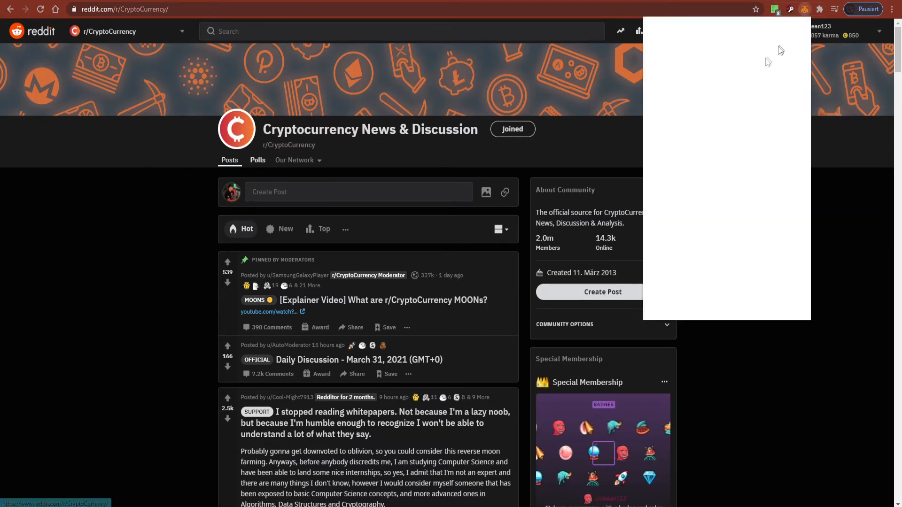
left_click(804, 9)
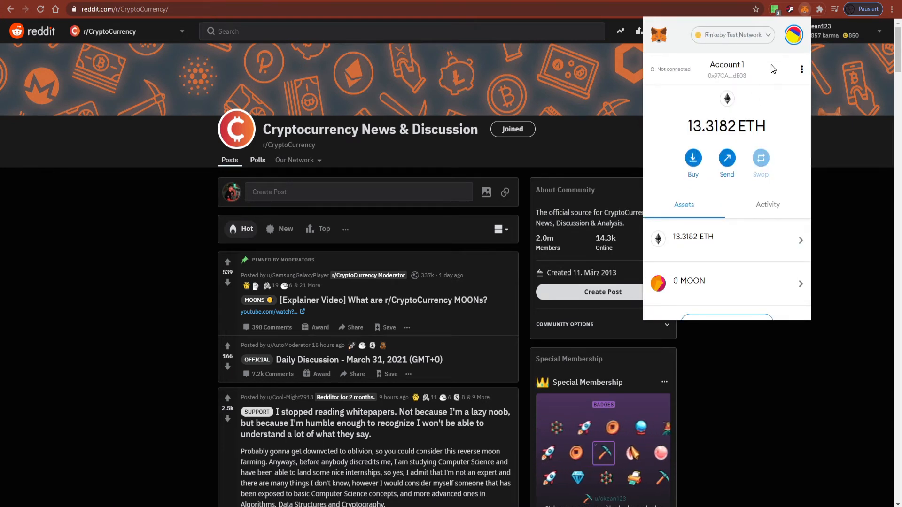
mouse_move(727, 76)
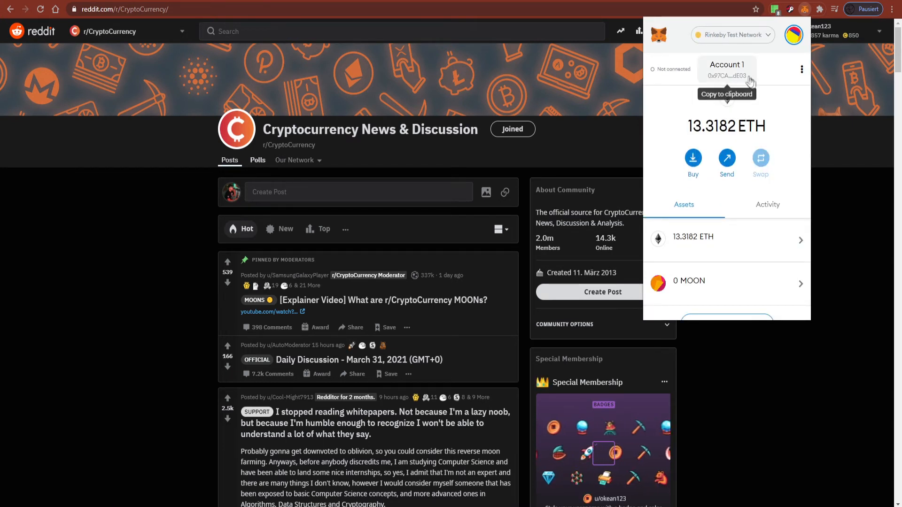
mouse_move(775, 65)
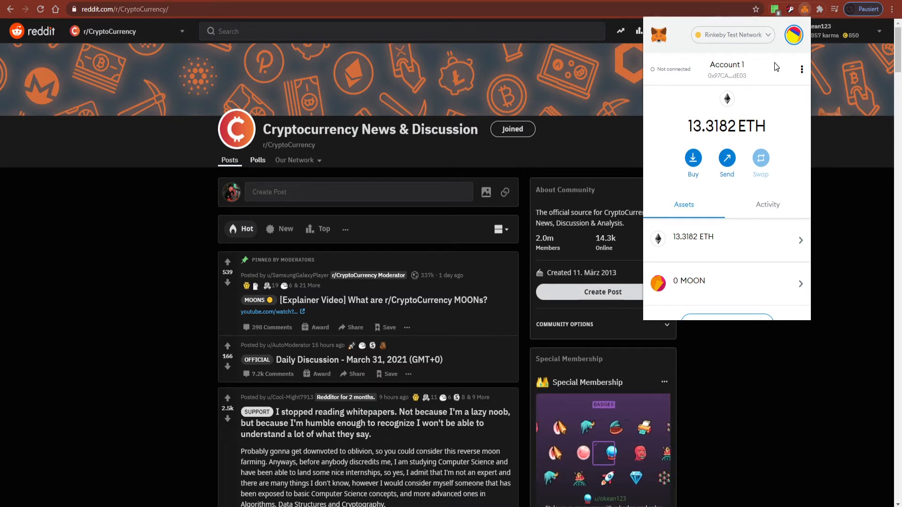
mouse_move(726, 69)
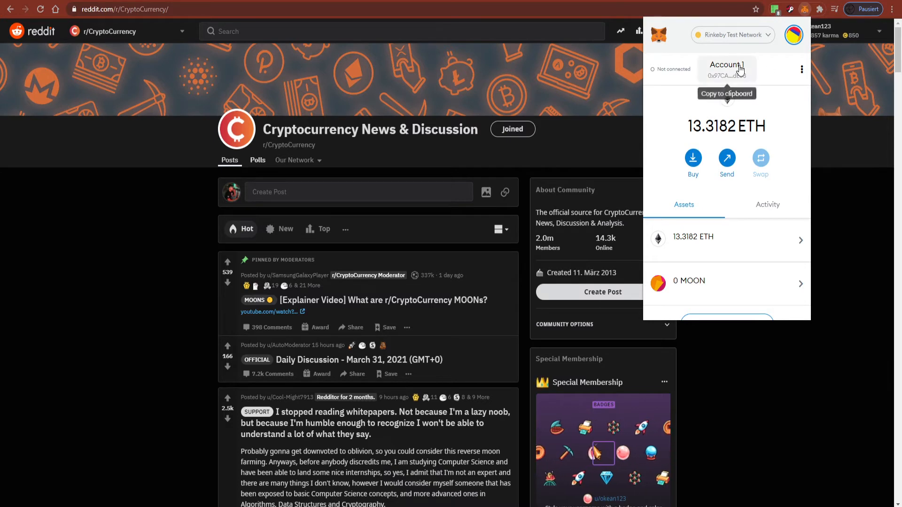
mouse_move(823, 325)
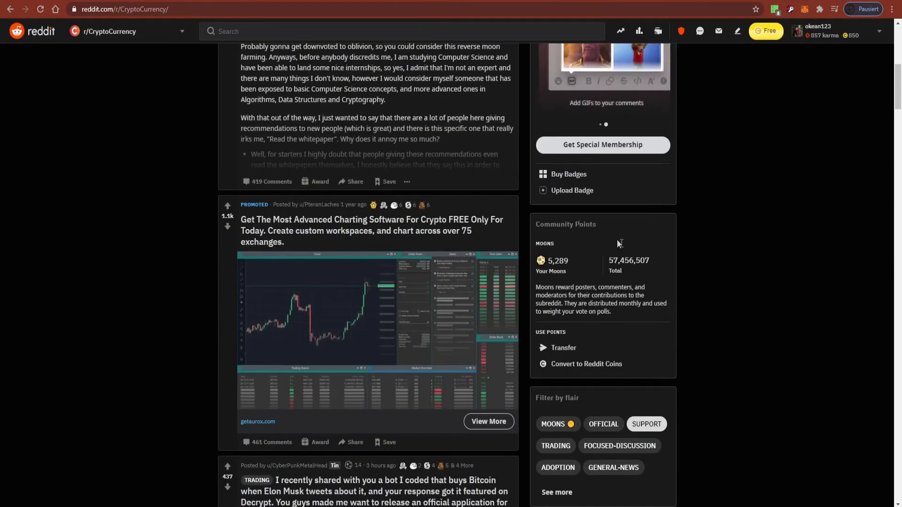
scroll("up", 3)
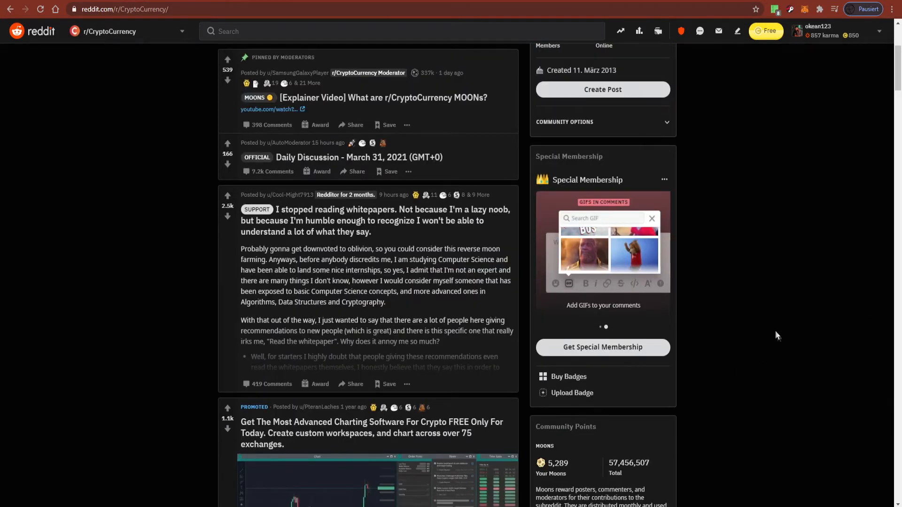
scroll("up", 3)
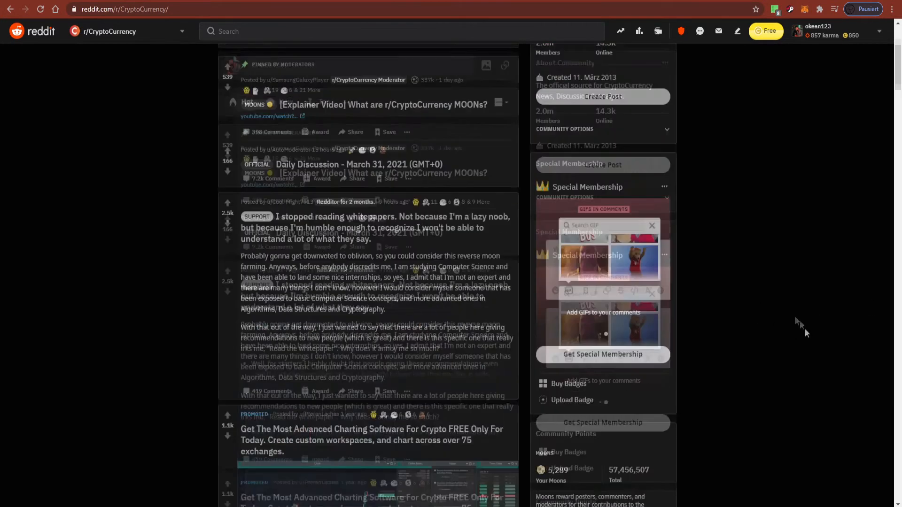
scroll("down", 3)
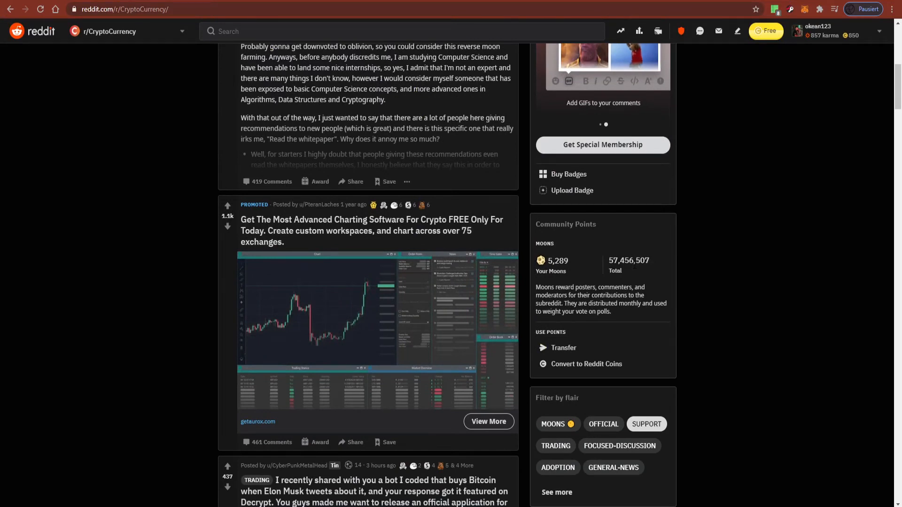
Send 50 Moons to address 97CA58aB...3fdE03 and dismiss the mobile approval prompt.
left_click(563, 348)
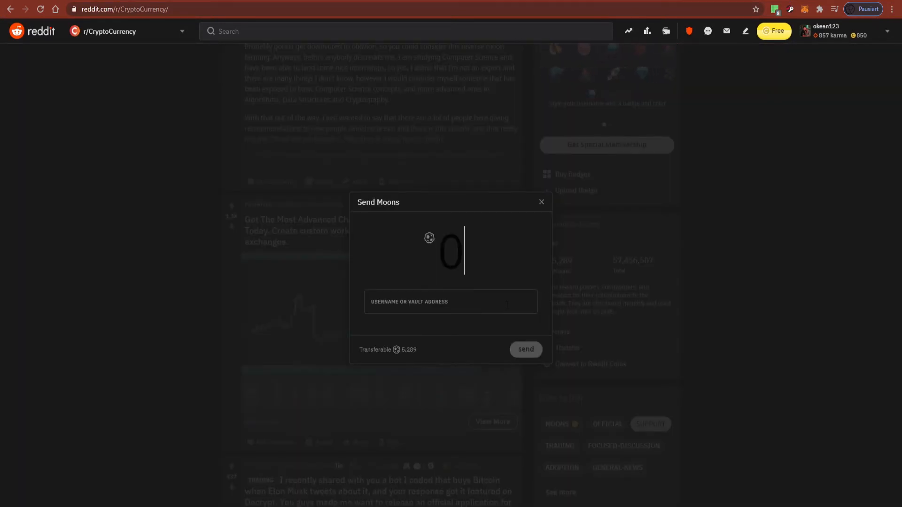
type("97CA58aB54702D01AF3847A1b8f09BB9013fdE03")
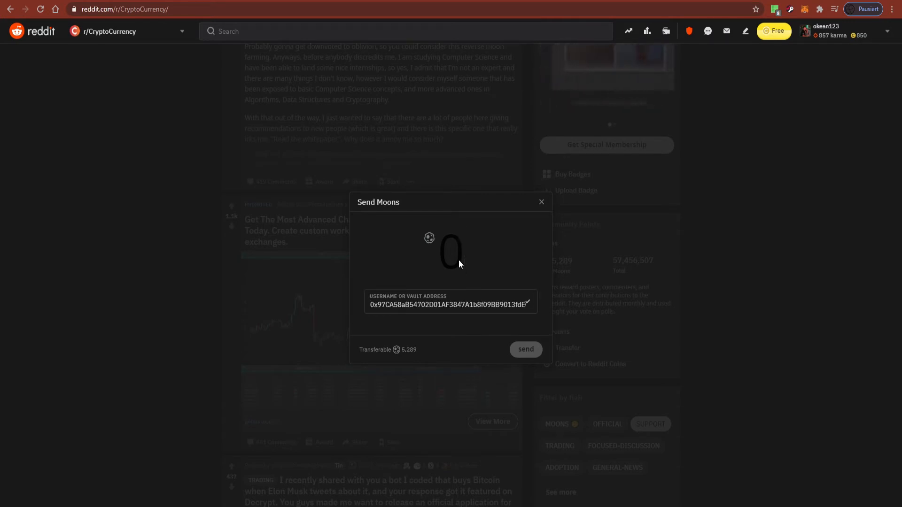
type("50")
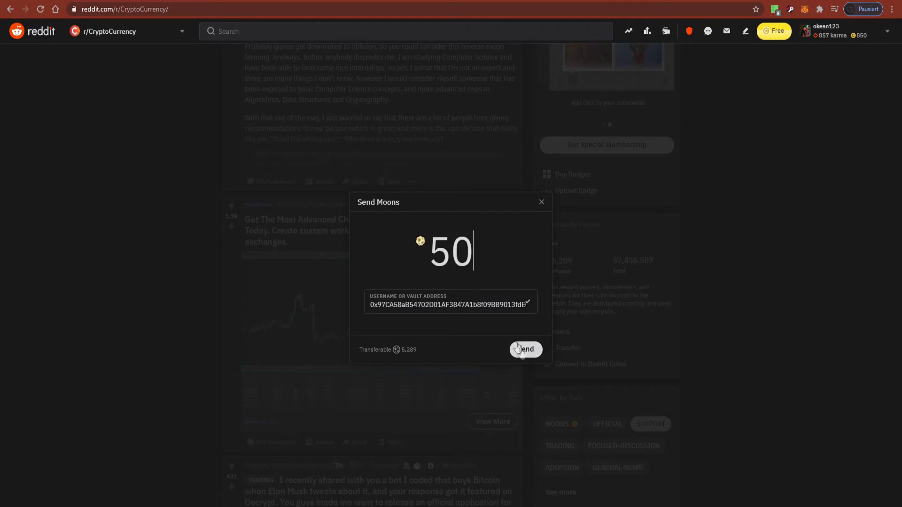
left_click(524, 350)
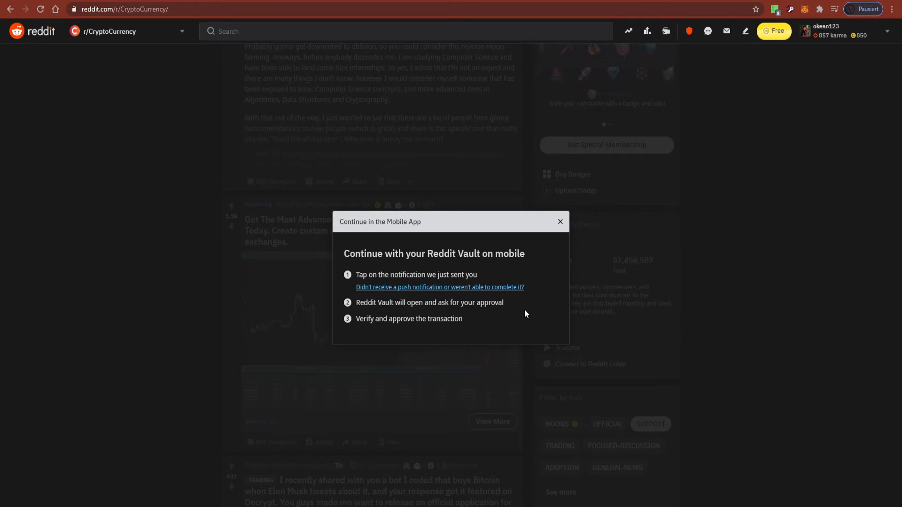
left_click(559, 221)
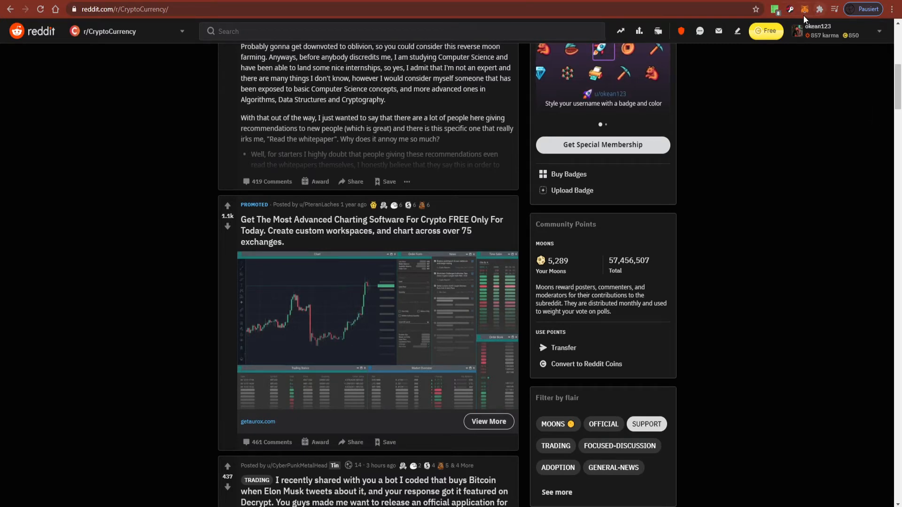
View the MOON token's balance and history in MetaMask, then navigate to moon.nano.trade.
left_click(805, 9)
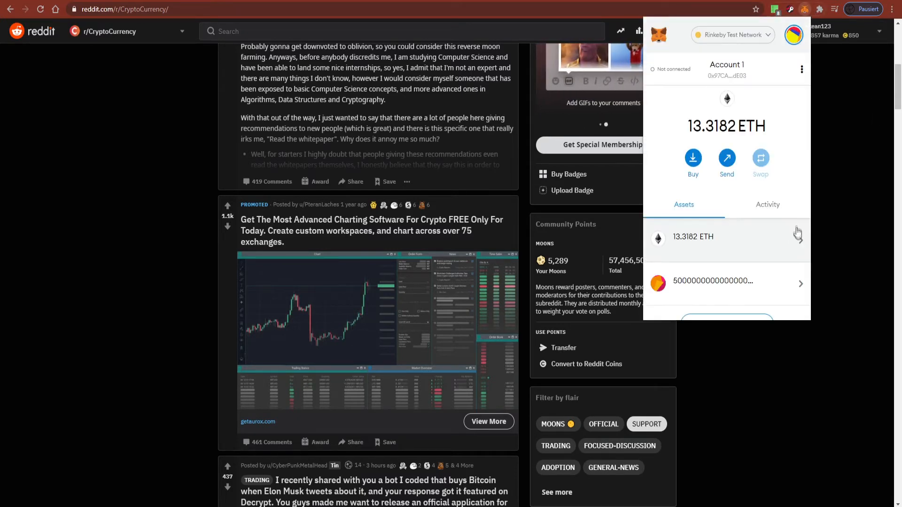
scroll("down", 3)
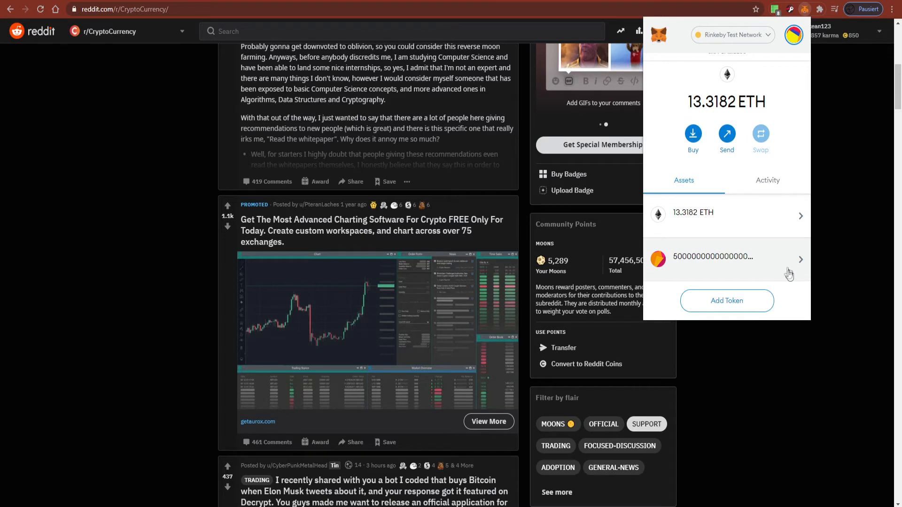
left_click(725, 258)
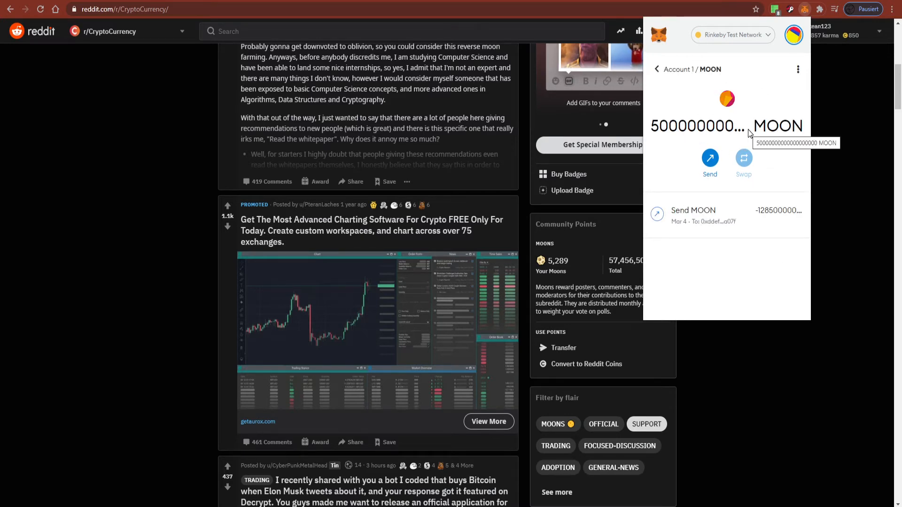
left_click(657, 69)
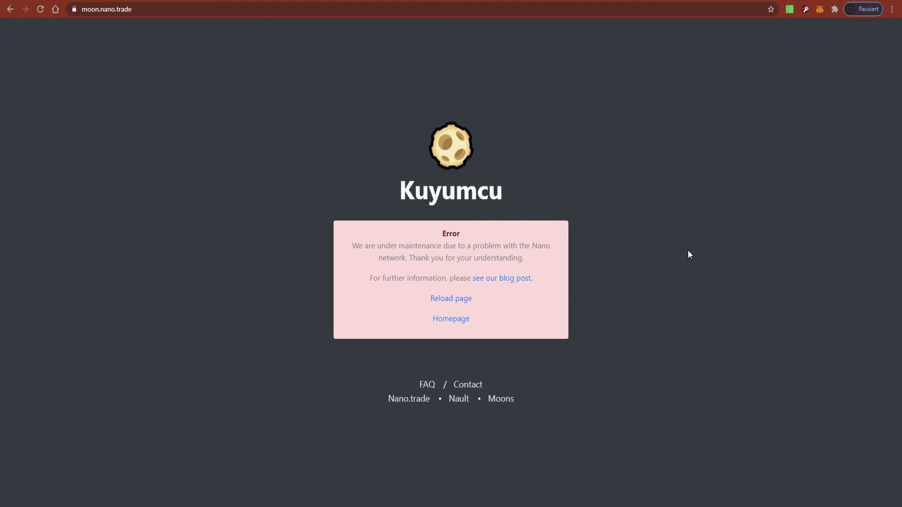
mouse_move(661, 263)
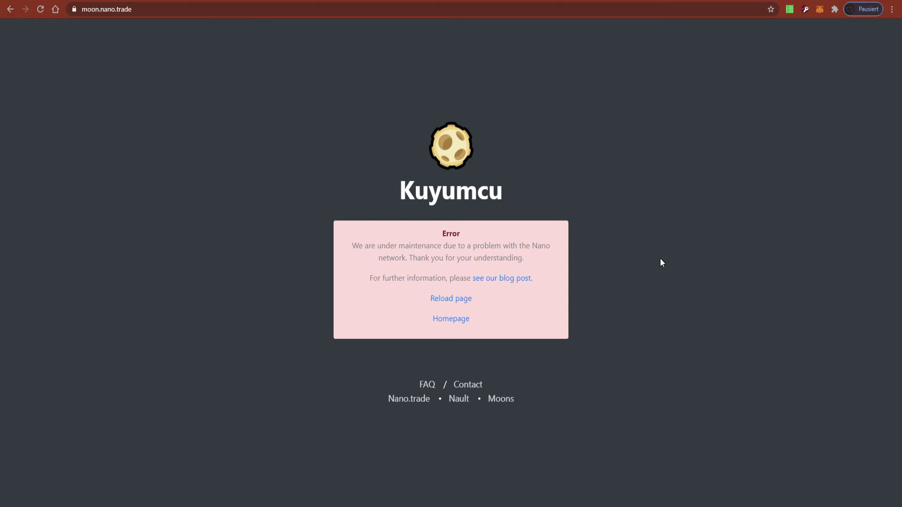
Navigate to moon-exchange.herokuapp.com, loading the Burner Wallet with 50.00 MOON.
left_click(451, 318)
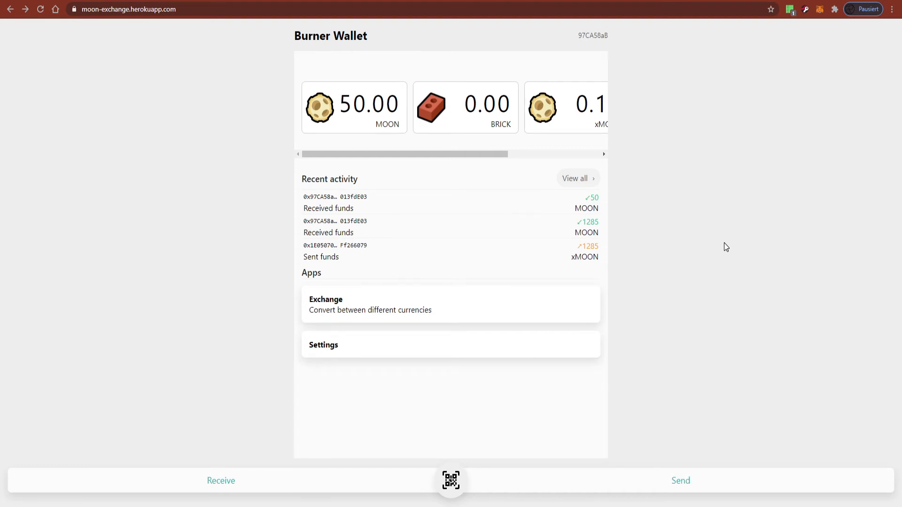
mouse_move(96, 37)
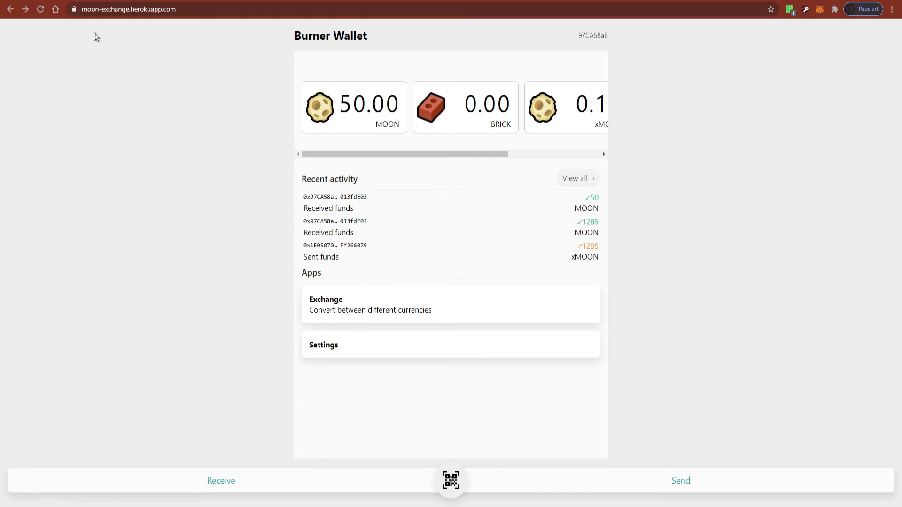
mouse_move(185, 214)
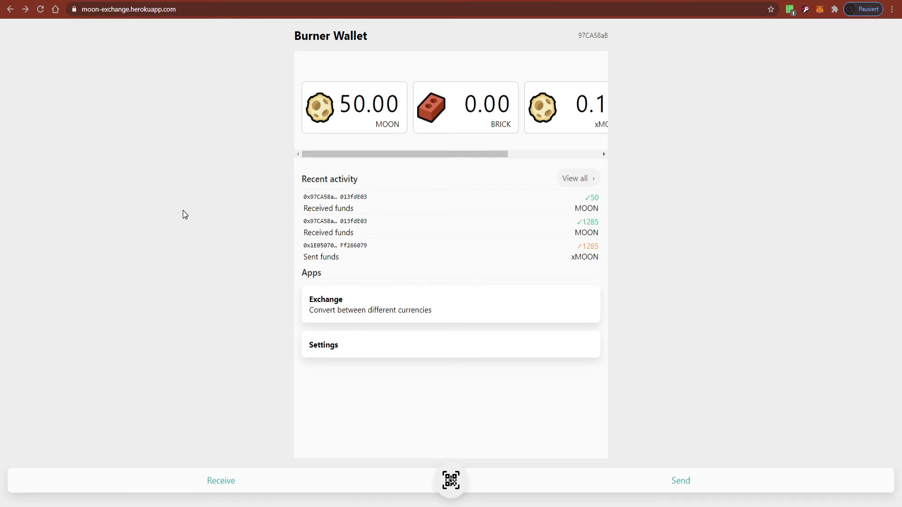
Check the connected Rinkeby account holding 13.3182 ETH alongside the Burner Wallet balances.
left_click(820, 10)
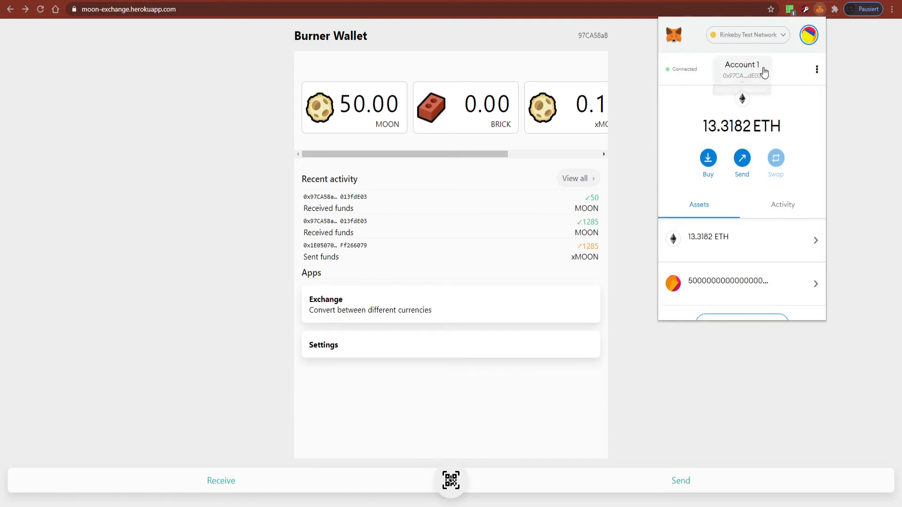
mouse_move(627, 170)
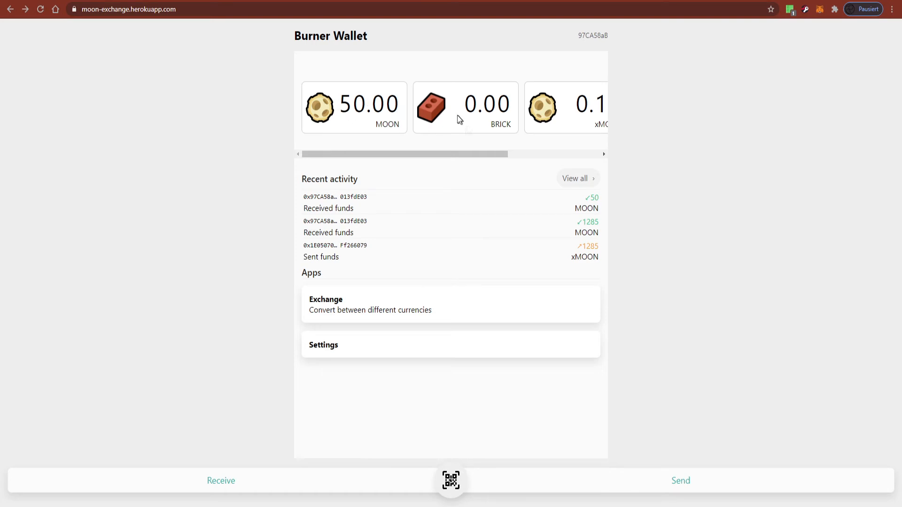
mouse_move(409, 148)
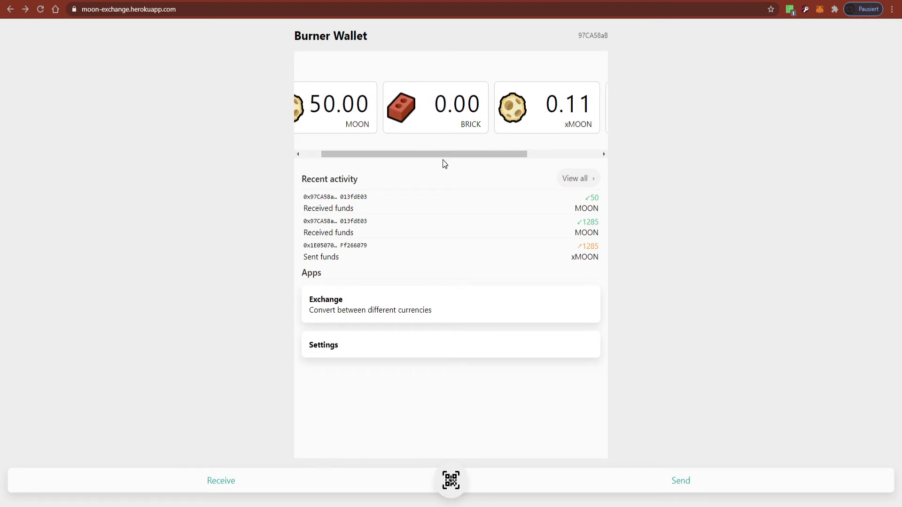
scroll("left", 3)
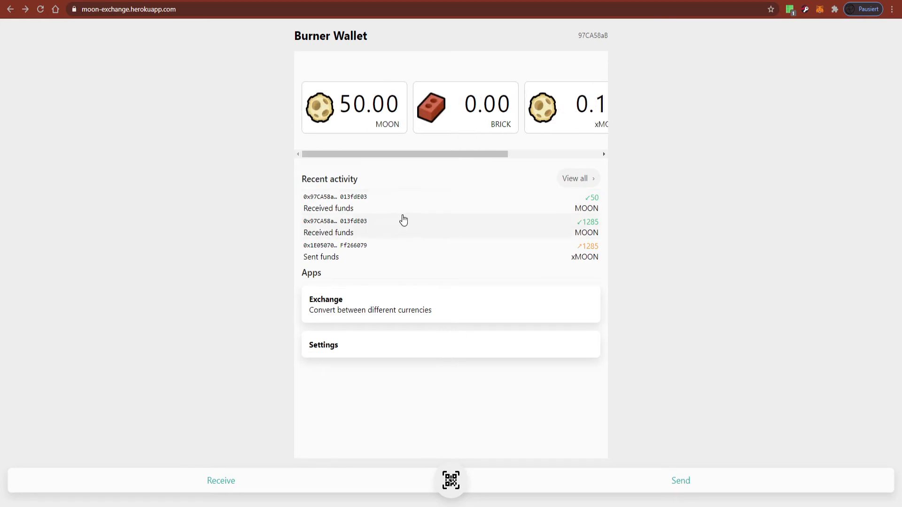
mouse_move(256, 271)
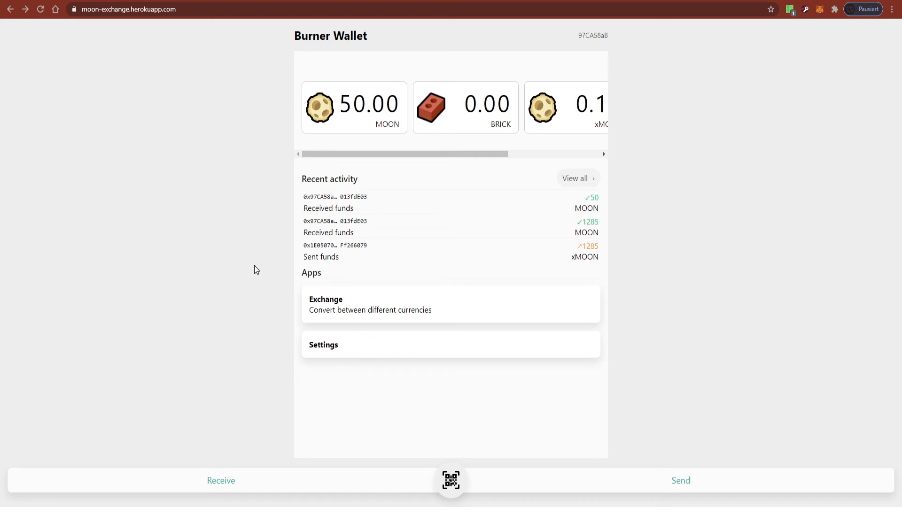
mouse_move(283, 318)
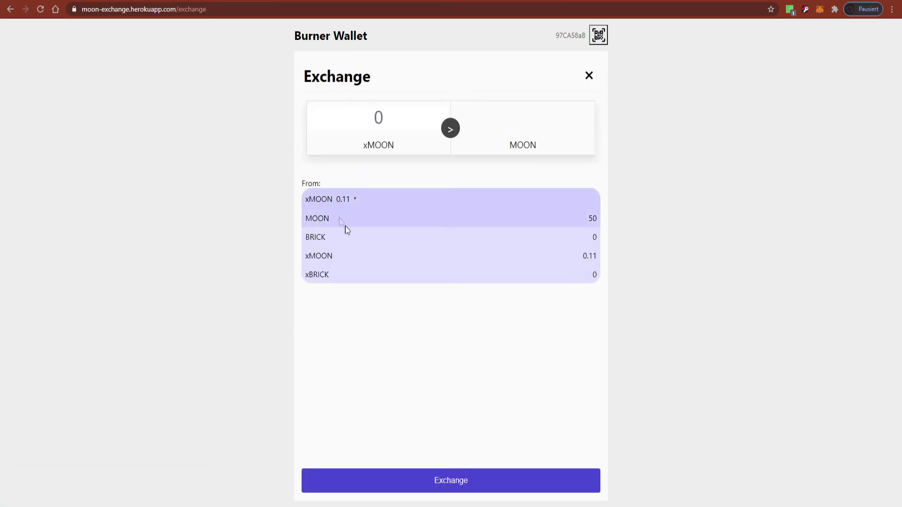
Exchange 50 MOON into xMOON, approving both MetaMask prompts, ending with 50.11 xMOON.
left_click(317, 218)
type("50")
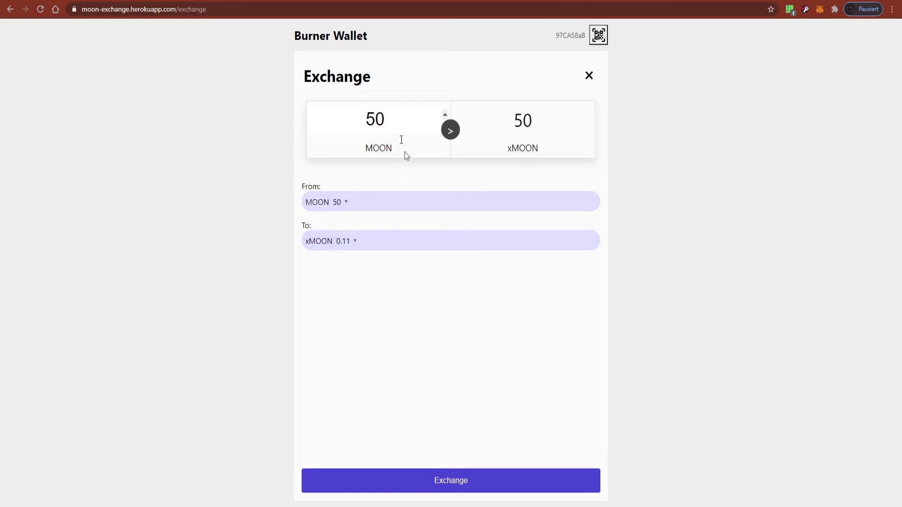
mouse_move(513, 342)
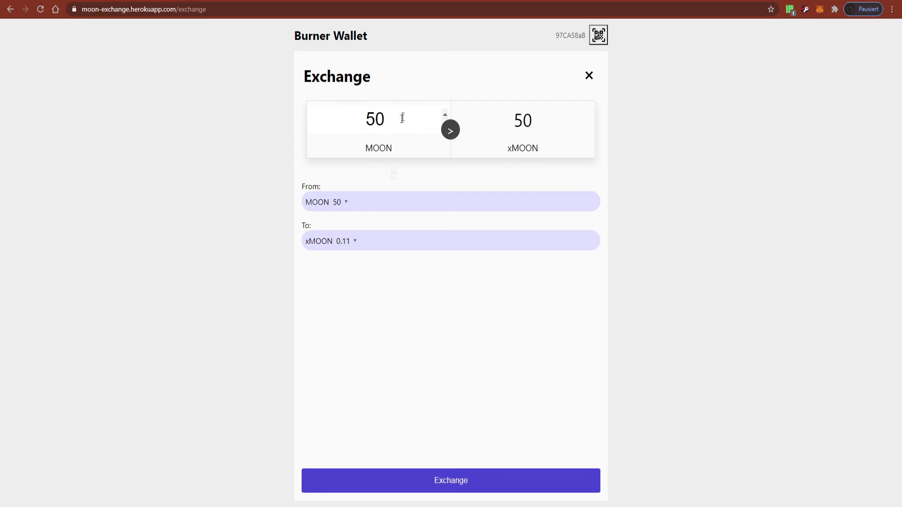
left_click(450, 480)
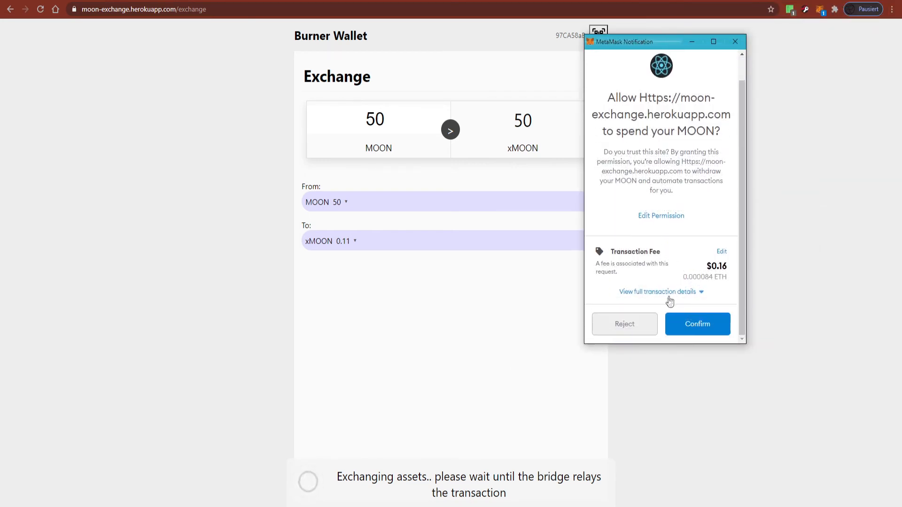
left_click(696, 325)
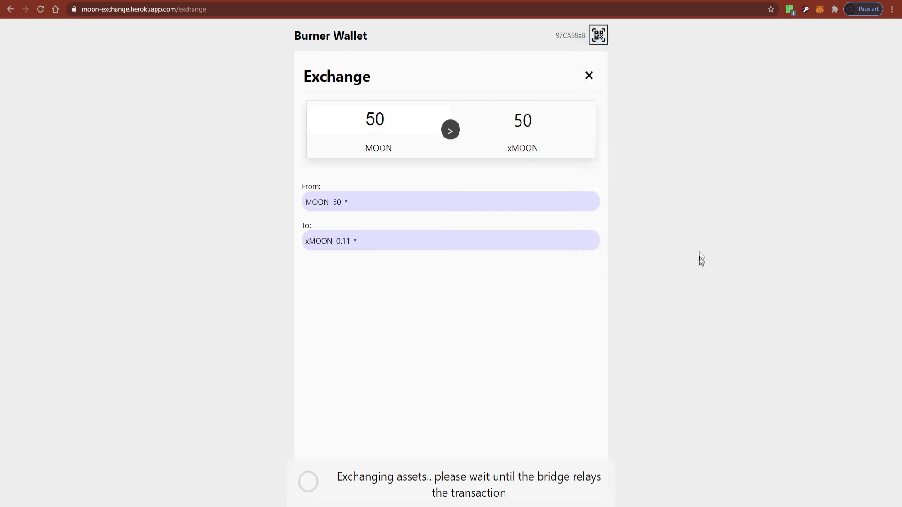
mouse_move(701, 254)
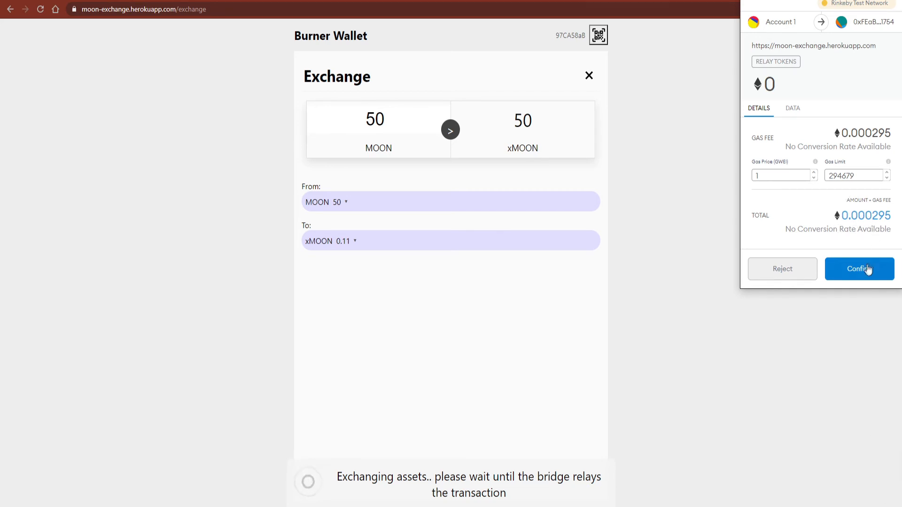
left_click(858, 269)
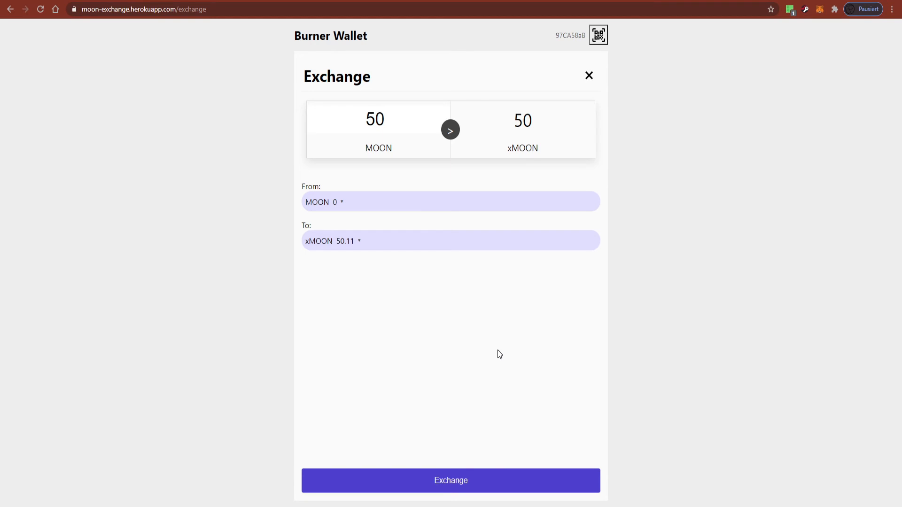
left_click(588, 75)
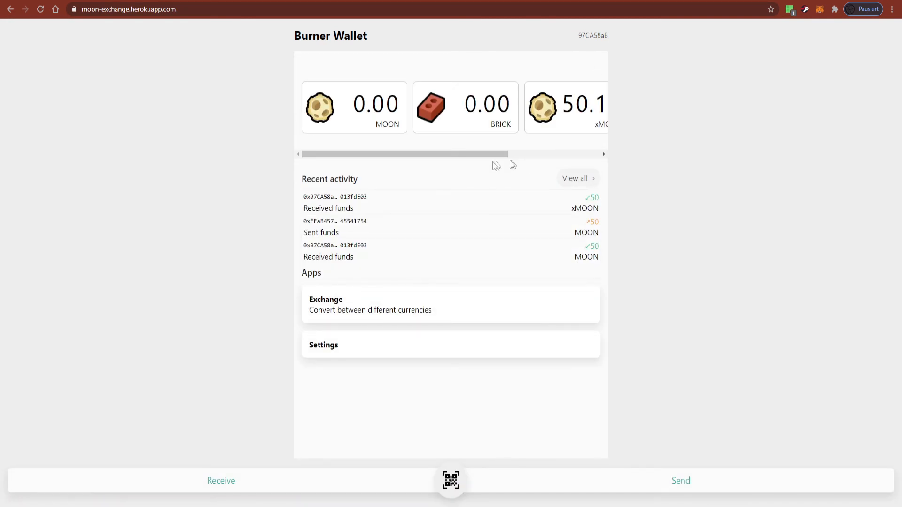
scroll("right", 3)
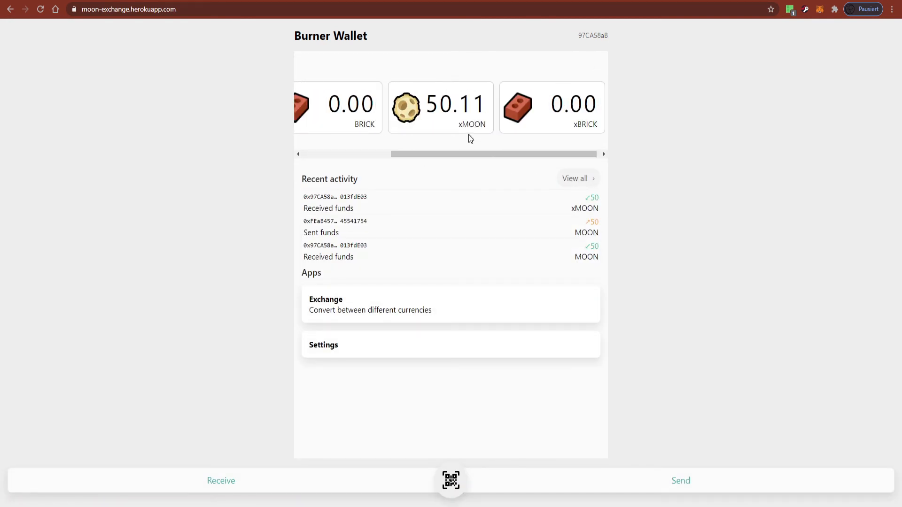
mouse_move(472, 125)
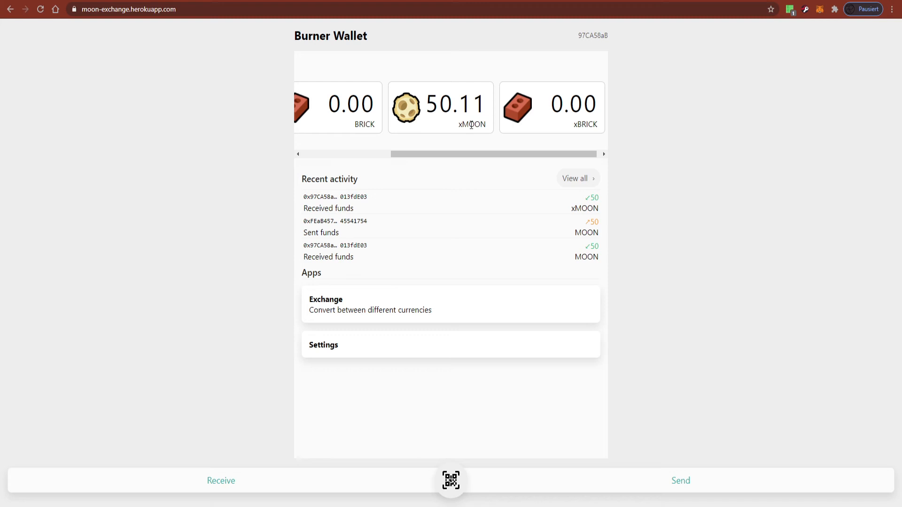
mouse_move(647, 54)
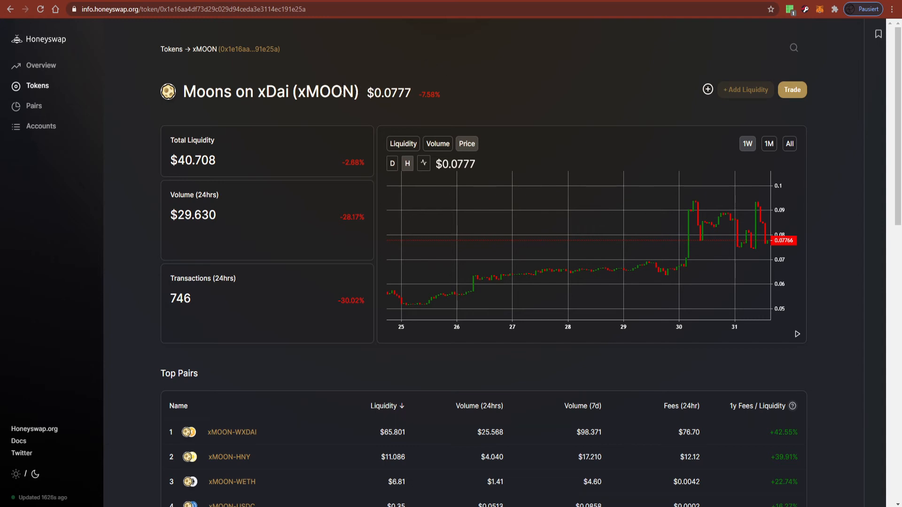
mouse_move(366, 103)
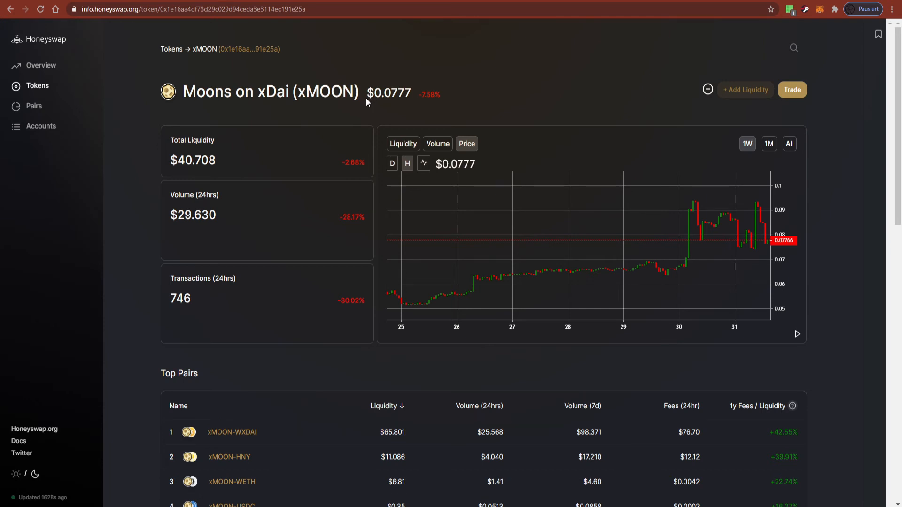
mouse_move(255, 107)
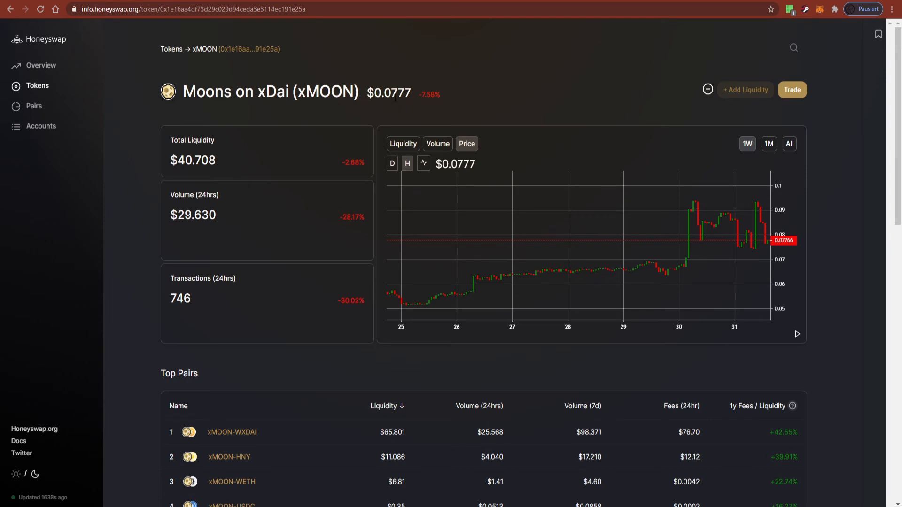
mouse_move(839, 122)
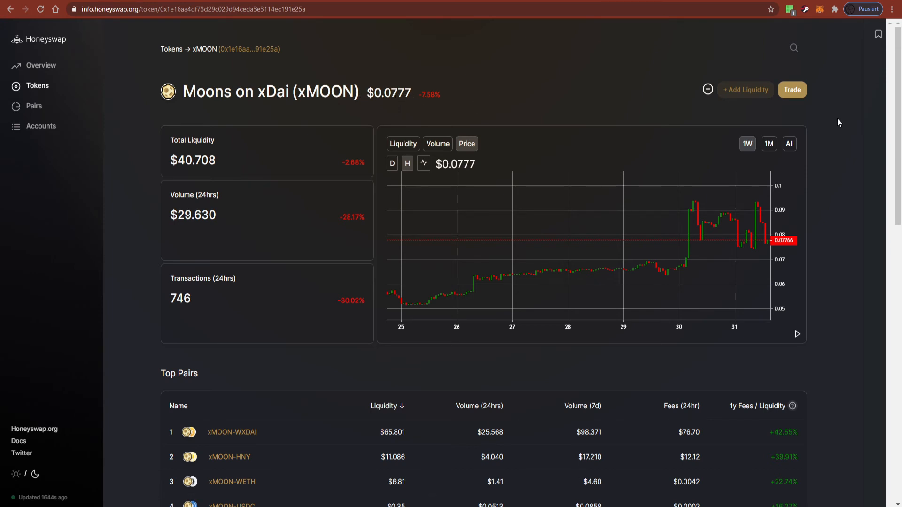
Start trading xMOON from its info page on Honeyswap.
left_click(792, 90)
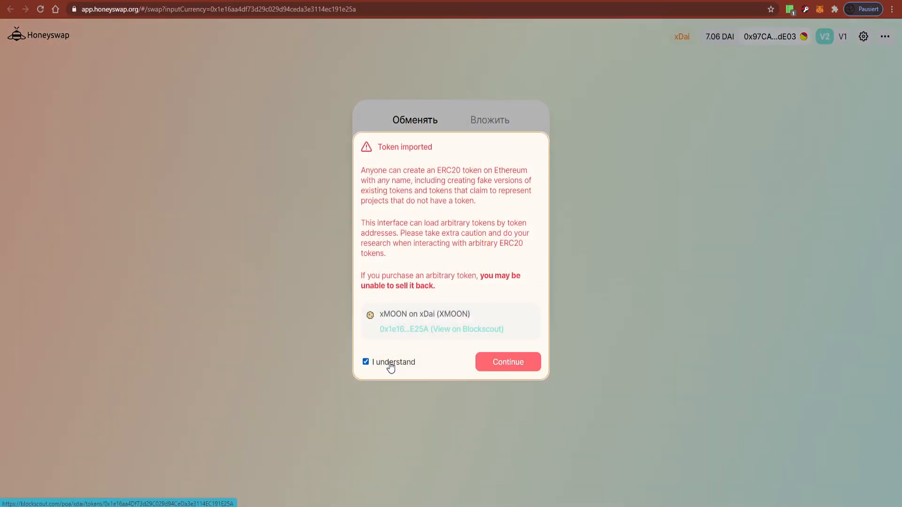
Acknowledge the import warning and enter 50 XMOON to swap for an estimated 3.84438 XDAI.
left_click(508, 362)
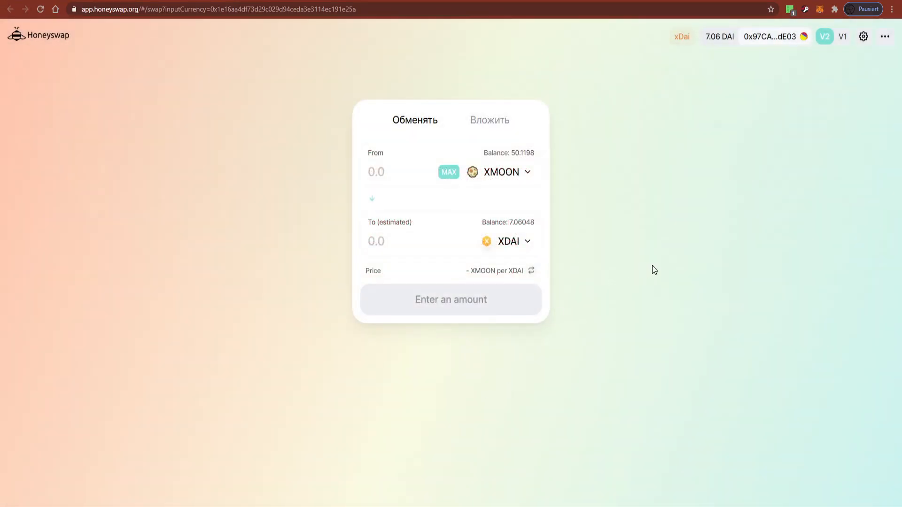
mouse_move(601, 208)
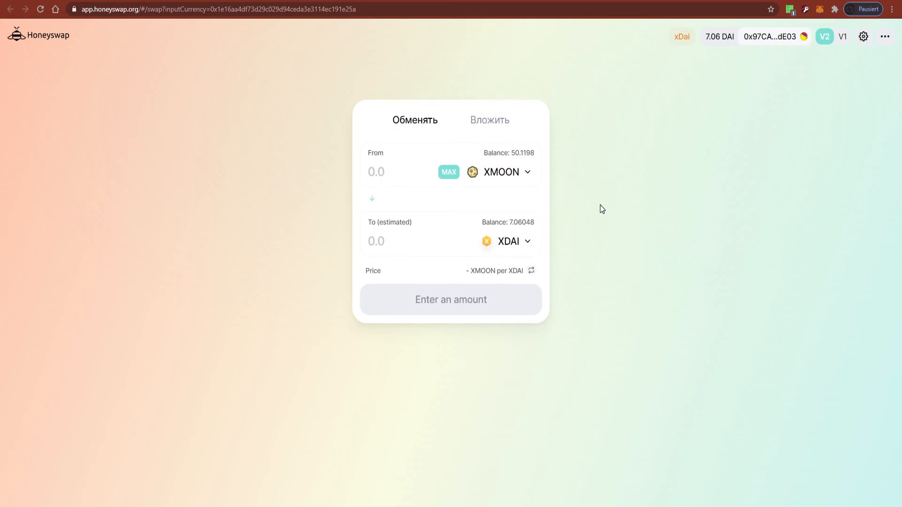
mouse_move(548, 198)
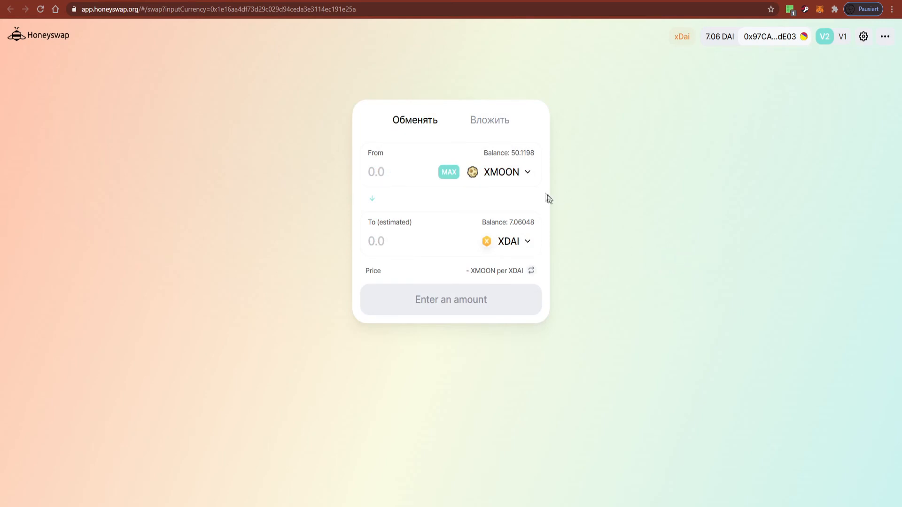
mouse_move(503, 181)
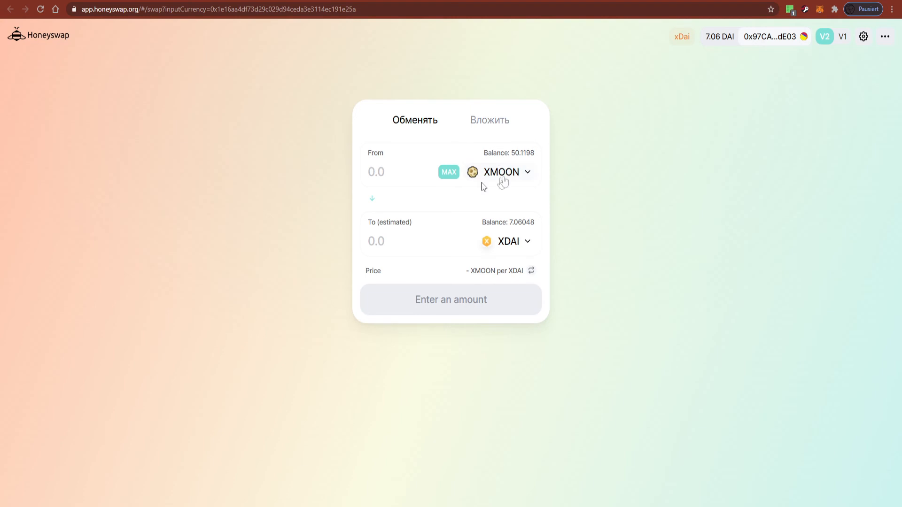
mouse_move(495, 240)
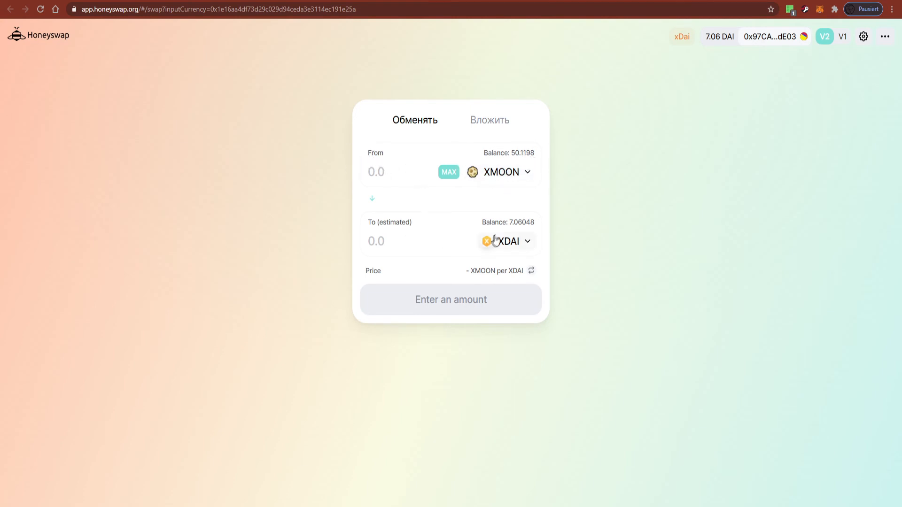
left_click(506, 242)
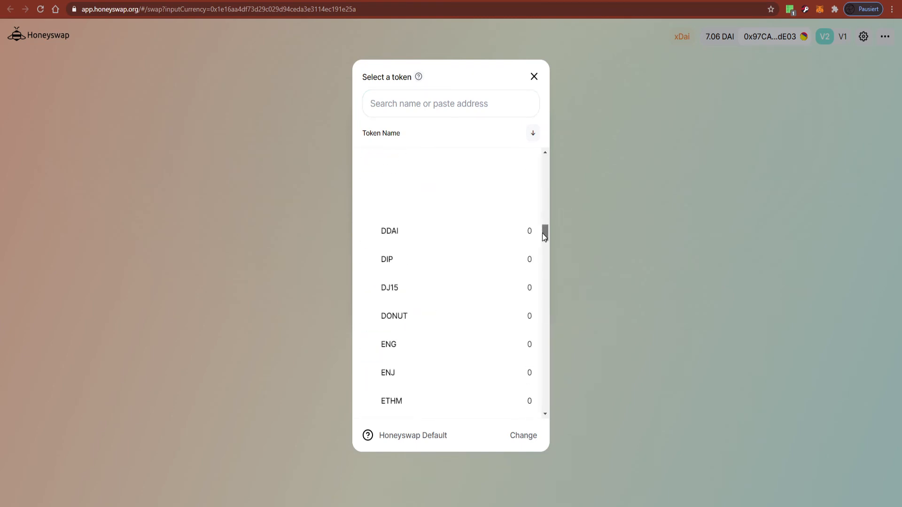
scroll("up", 3)
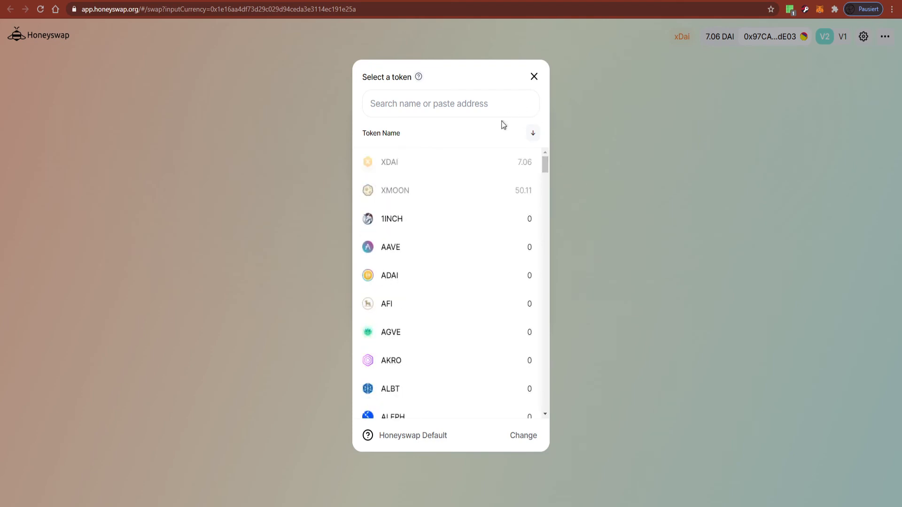
mouse_move(488, 103)
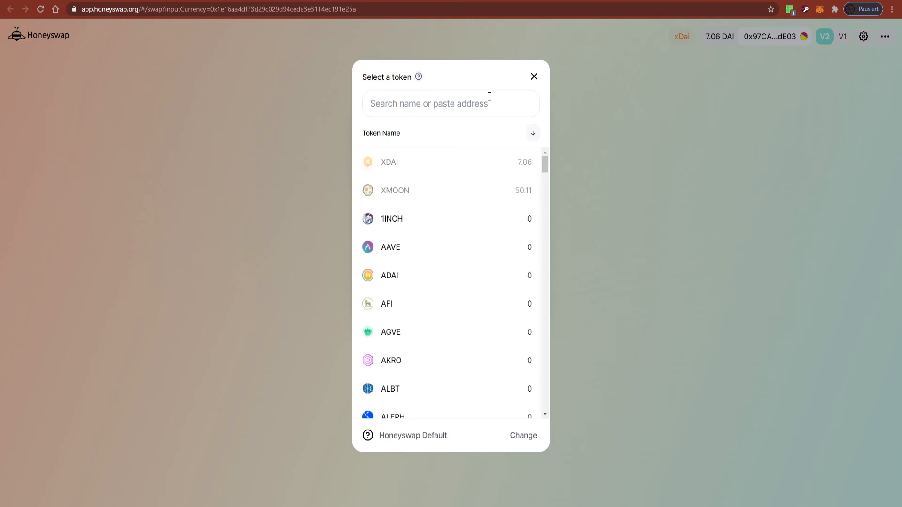
mouse_move(544, 96)
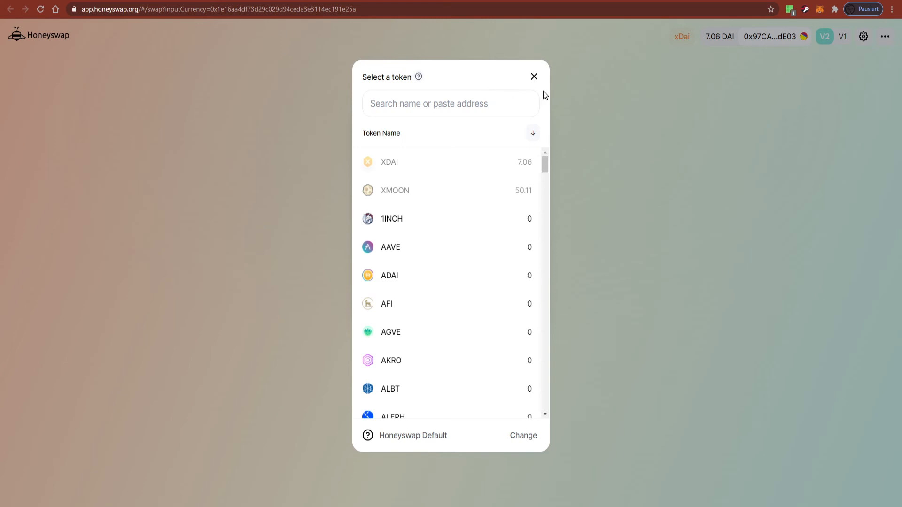
left_click(395, 191)
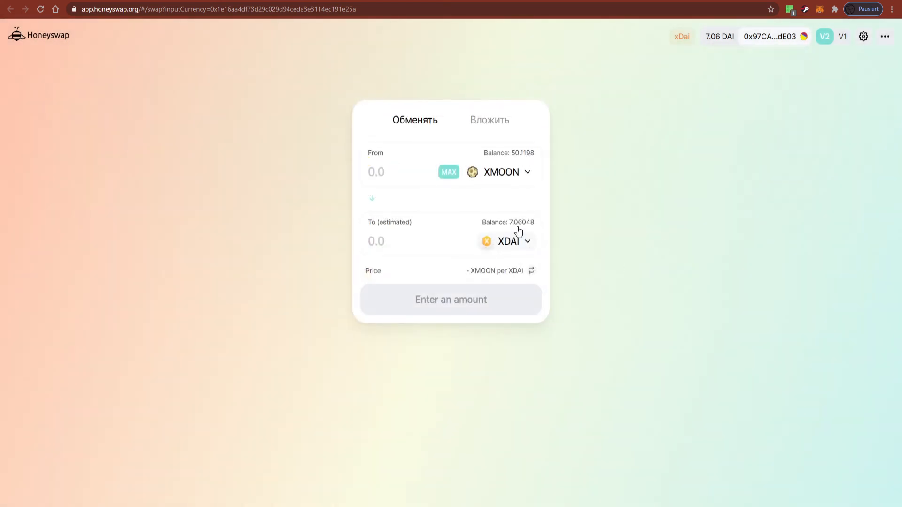
type("50")
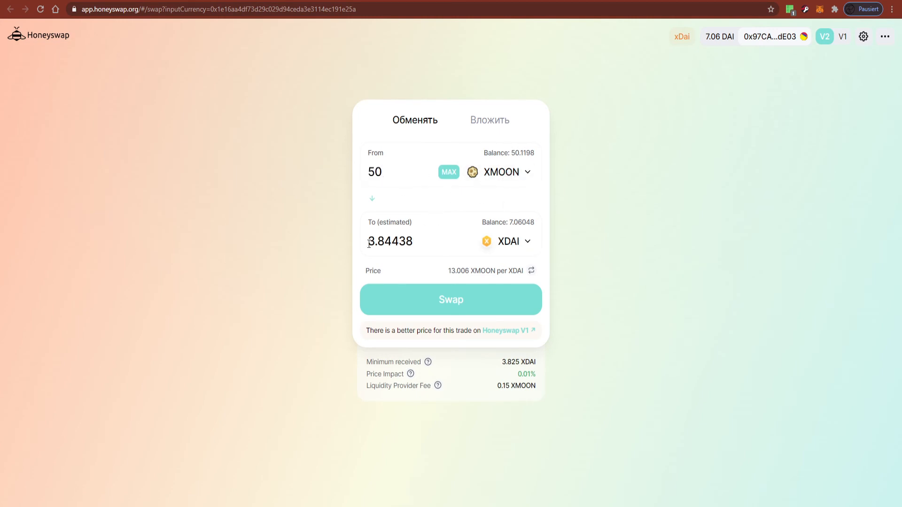
mouse_move(635, 246)
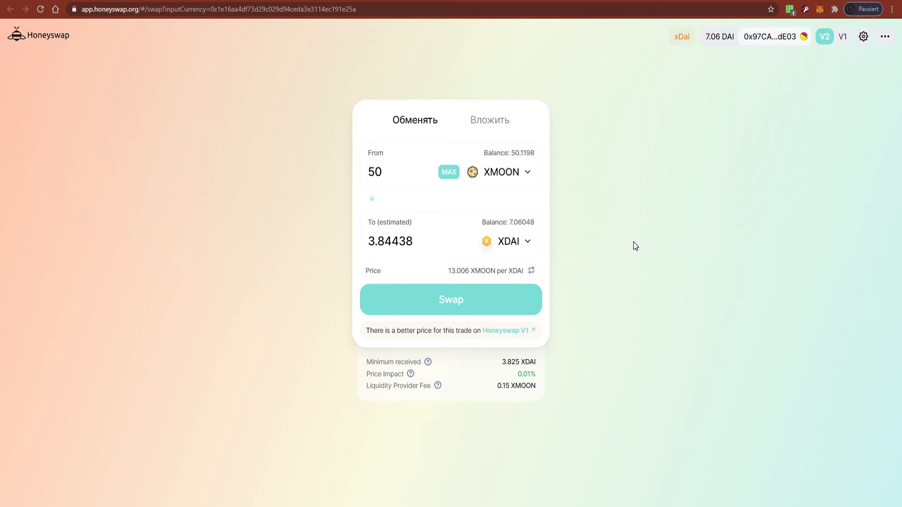
Confirm the 50 XMOON for 3.84 XDAI swap in Honeyswap and MetaMask, then dismiss the submitted notice.
left_click(450, 299)
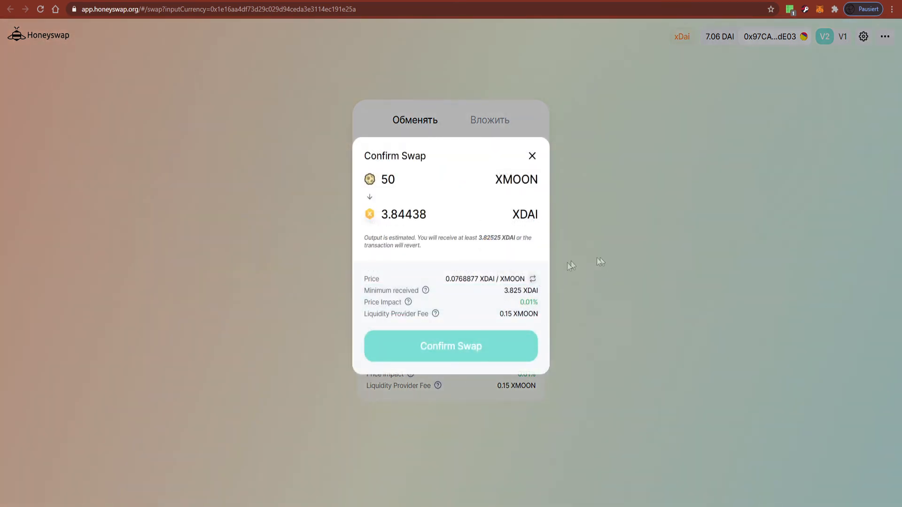
left_click(450, 346)
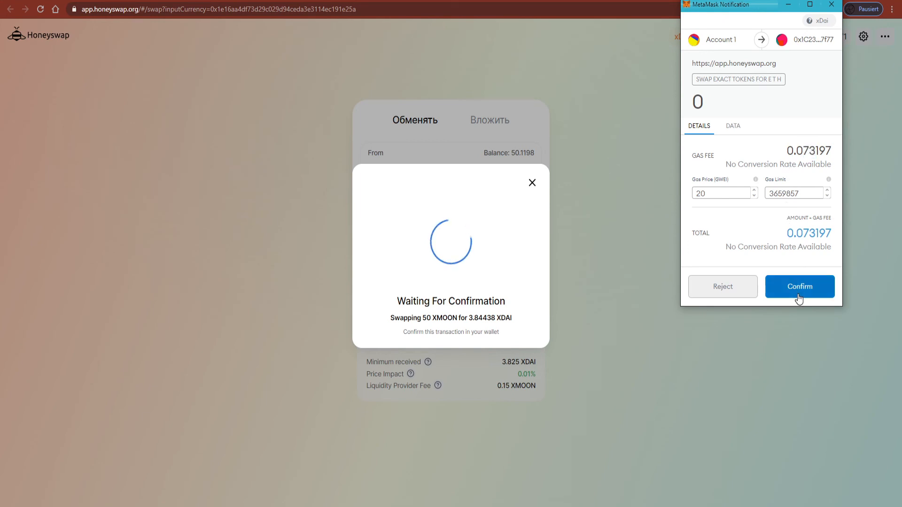
left_click(799, 287)
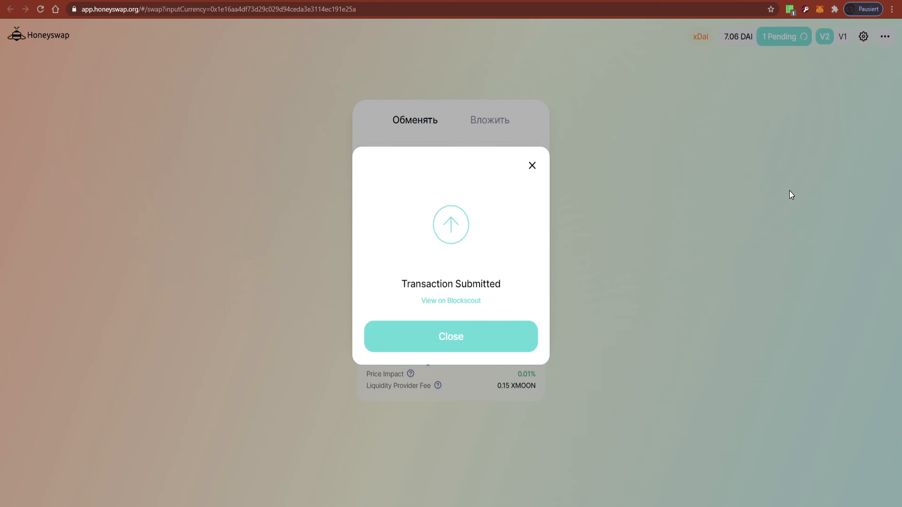
mouse_move(437, 340)
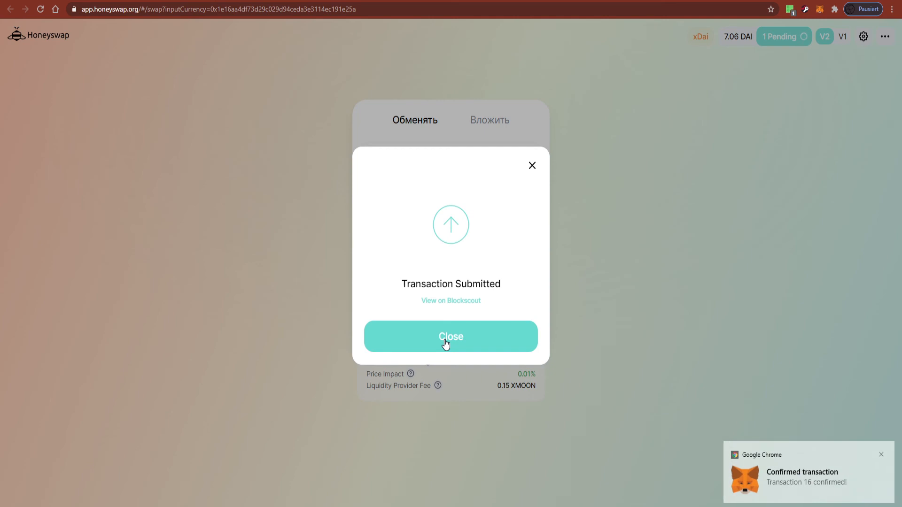
left_click(450, 336)
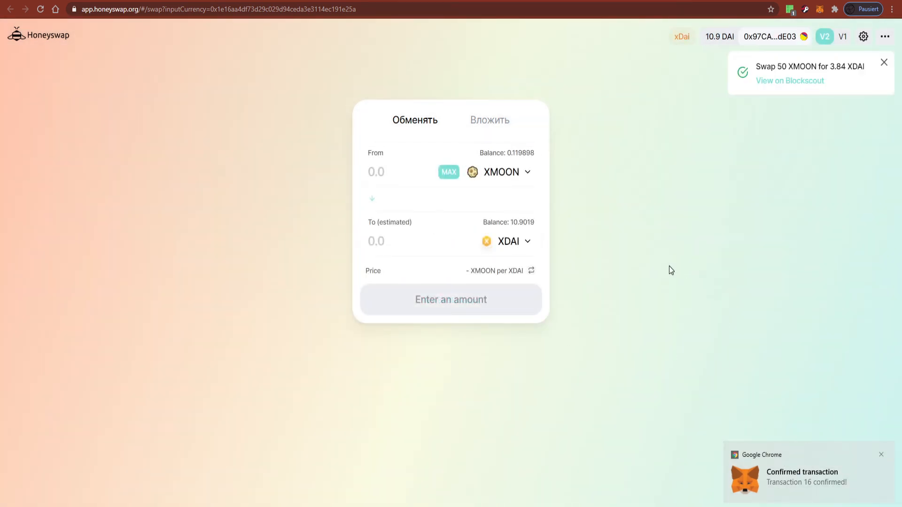
mouse_move(680, 270)
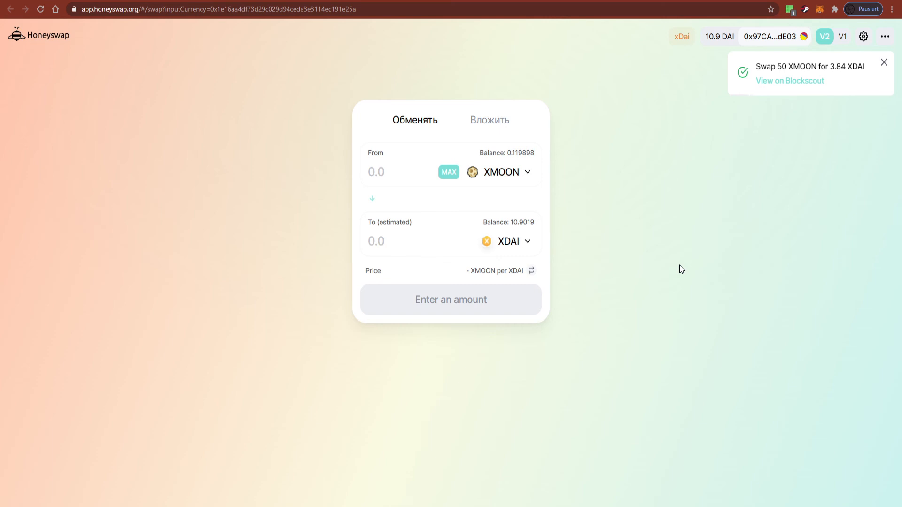
Request a 1 xDai claim to mainnet in xDai Bridge and highlight the 0.0384 ETH cost warning.
left_click(884, 62)
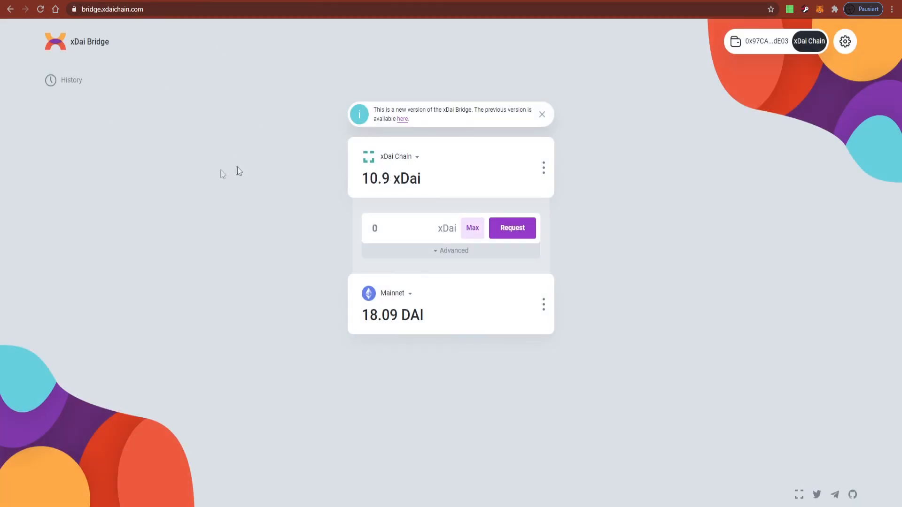
left_click(820, 9)
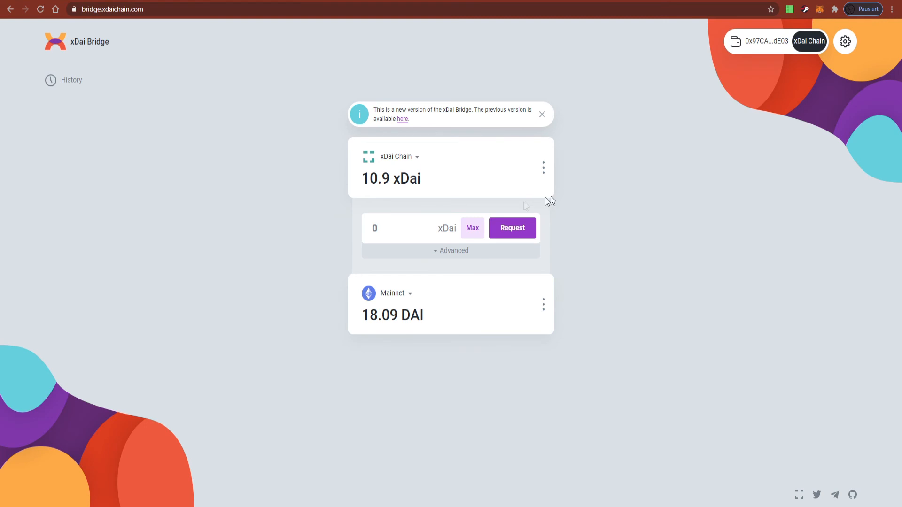
mouse_move(409, 178)
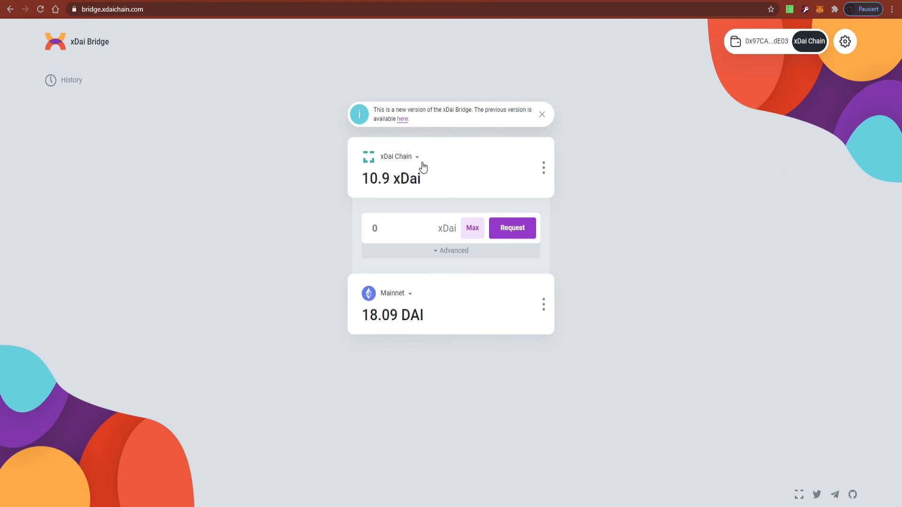
type("1")
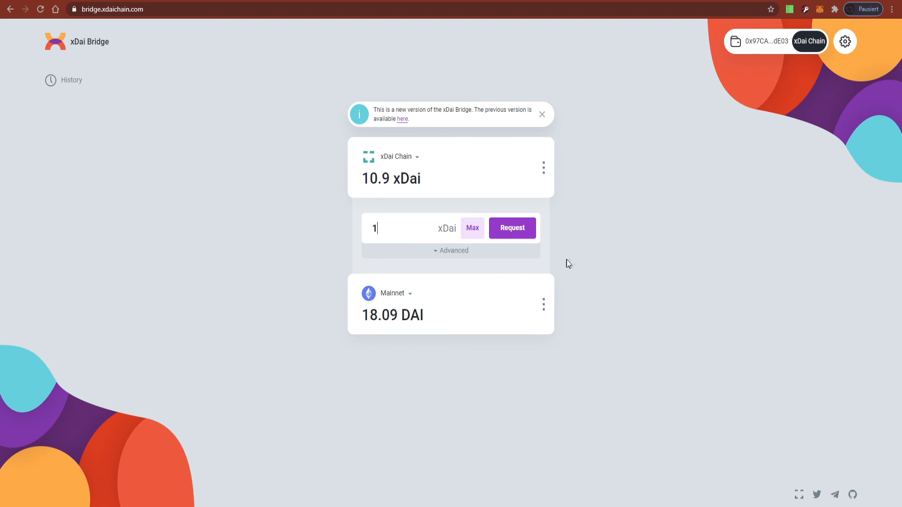
left_click(511, 227)
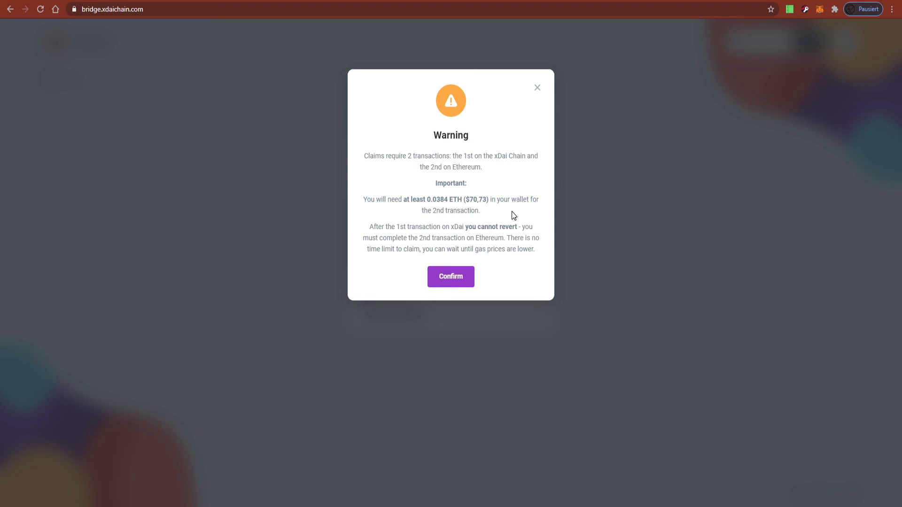
double_click(477, 200)
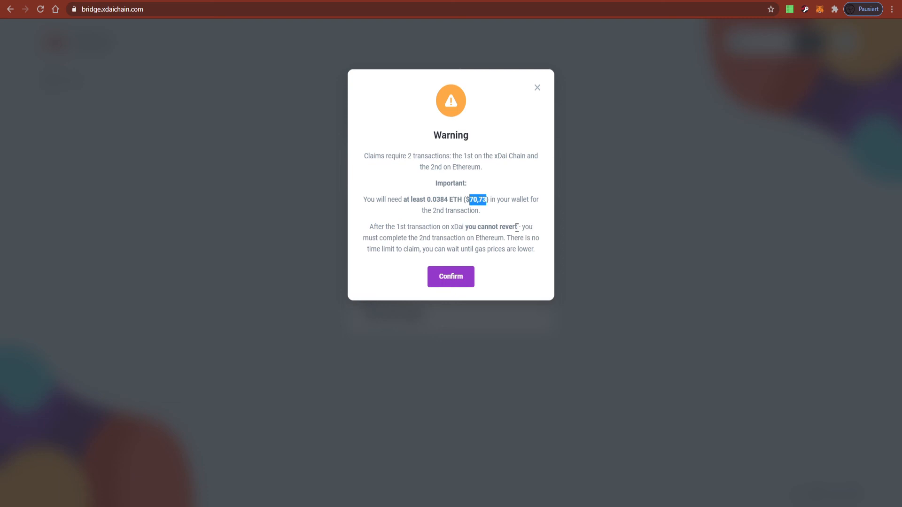
mouse_move(516, 218)
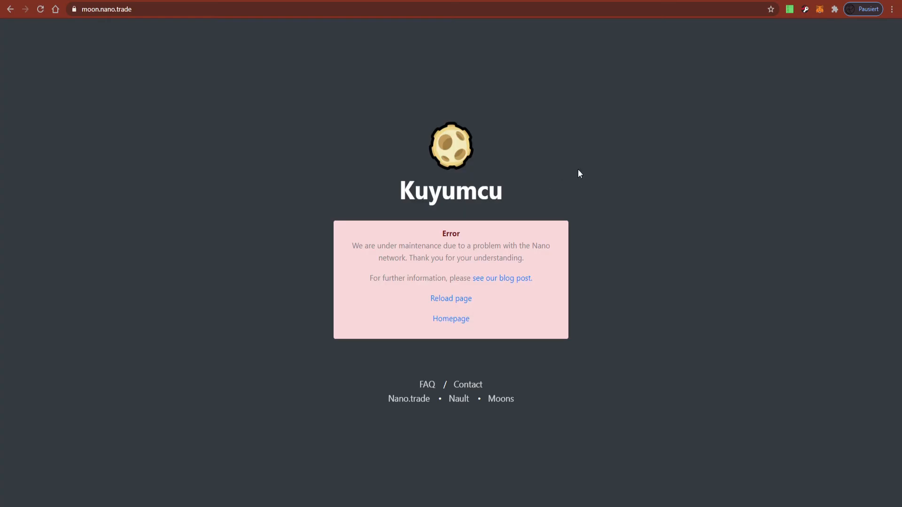
mouse_move(703, 205)
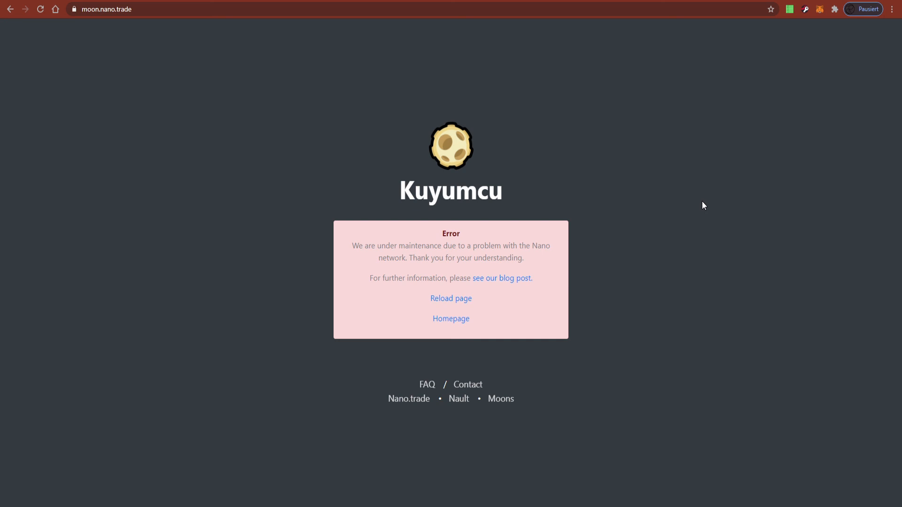
mouse_move(653, 35)
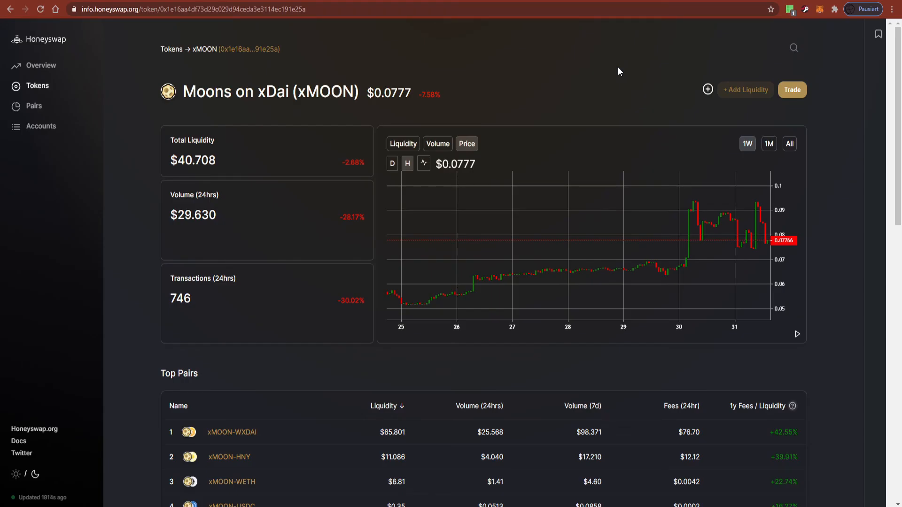
mouse_move(423, 66)
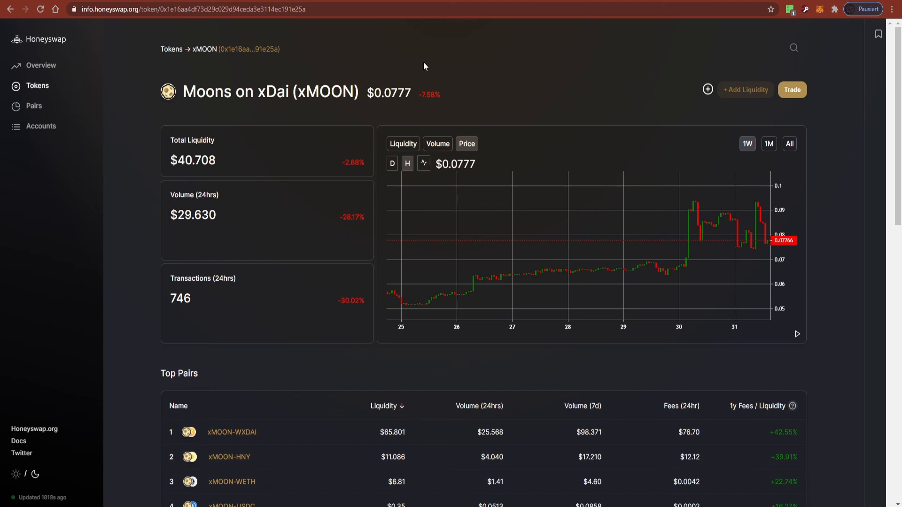
Request a 10 xDai claim to mainnet, see the $70,87 ETH fee warning and back out.
left_click(173, 9)
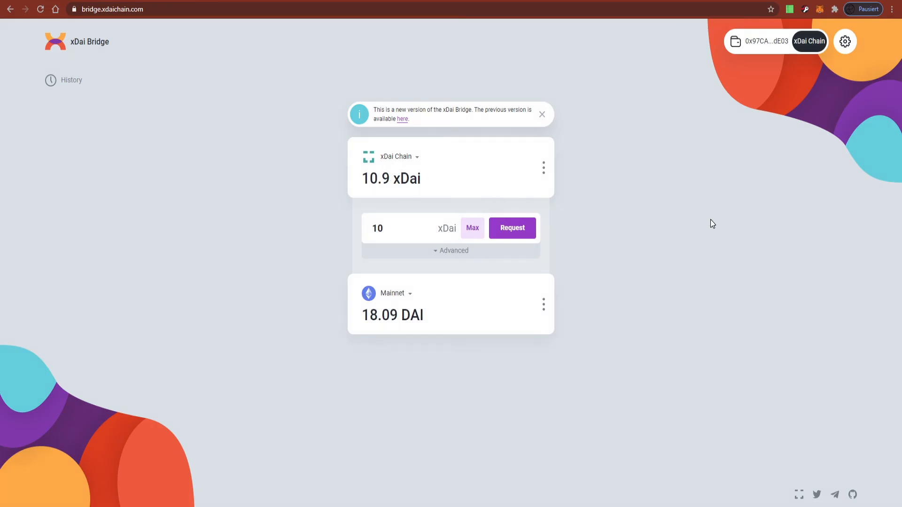
mouse_move(705, 225)
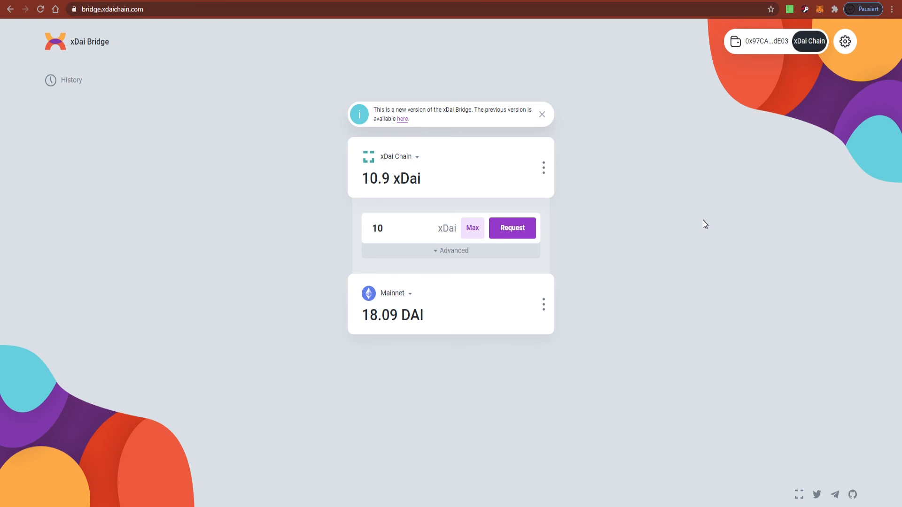
mouse_move(596, 166)
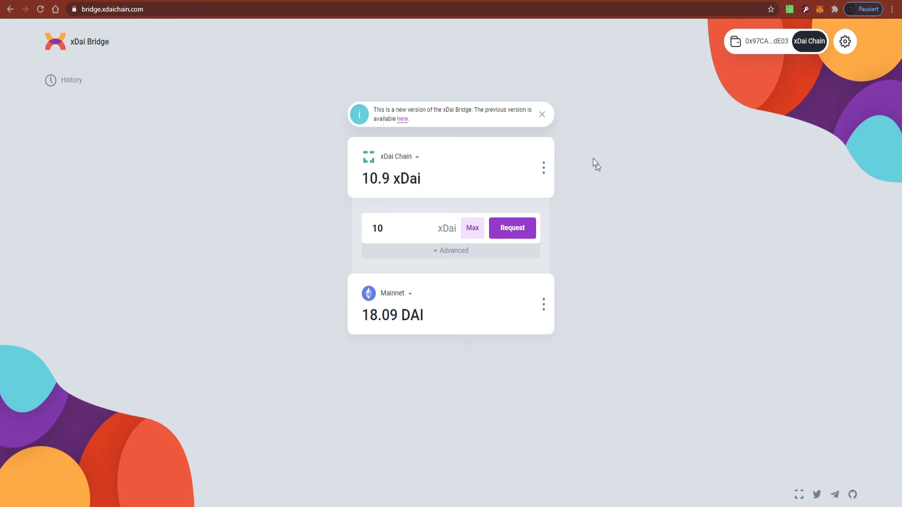
mouse_move(586, 245)
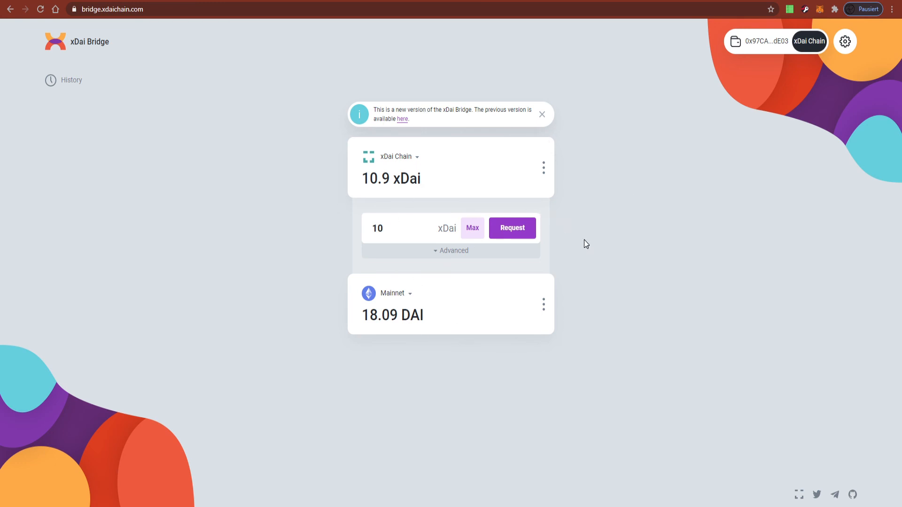
left_click(511, 228)
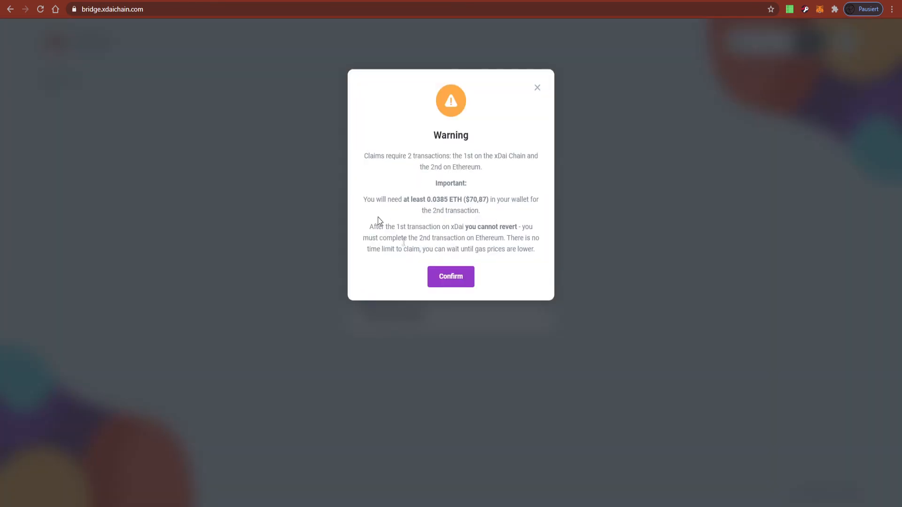
left_click(450, 276)
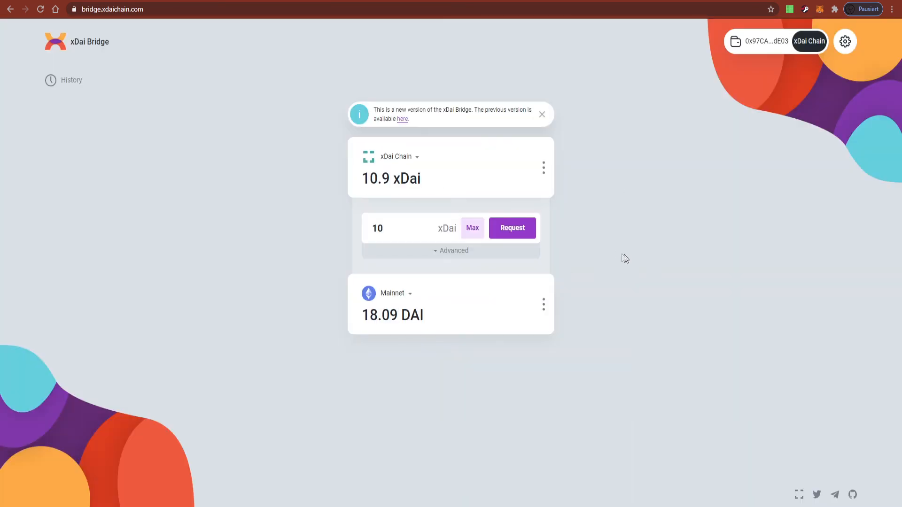
mouse_move(617, 329)
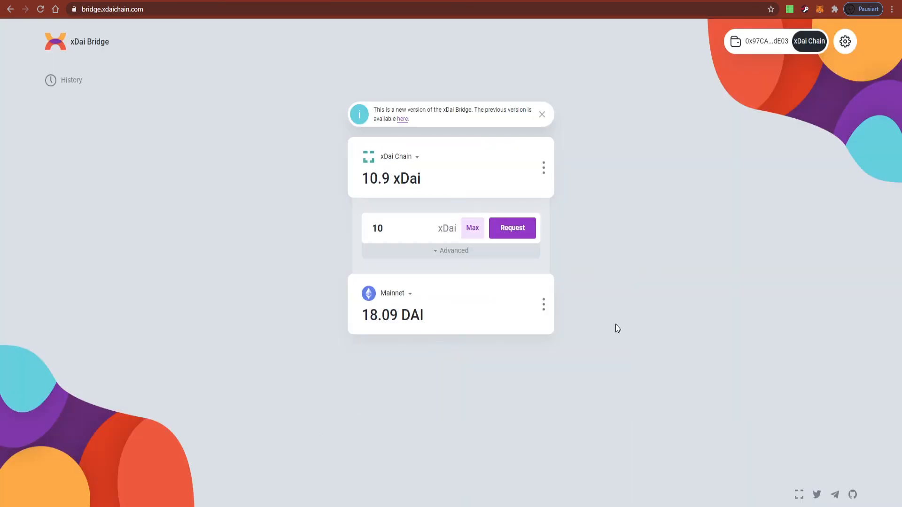